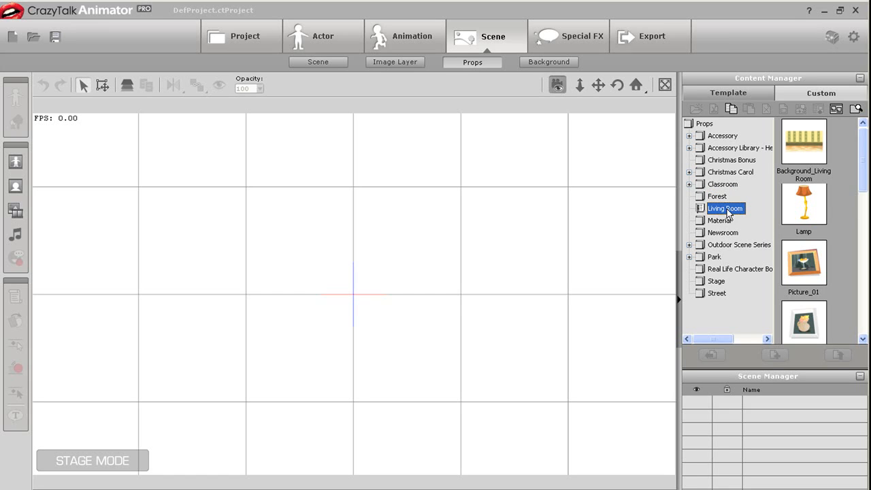
# Place the Living Room background, a floor lamp at left and a framed picture on the right wall
pyautogui.doubleClick(803, 140)
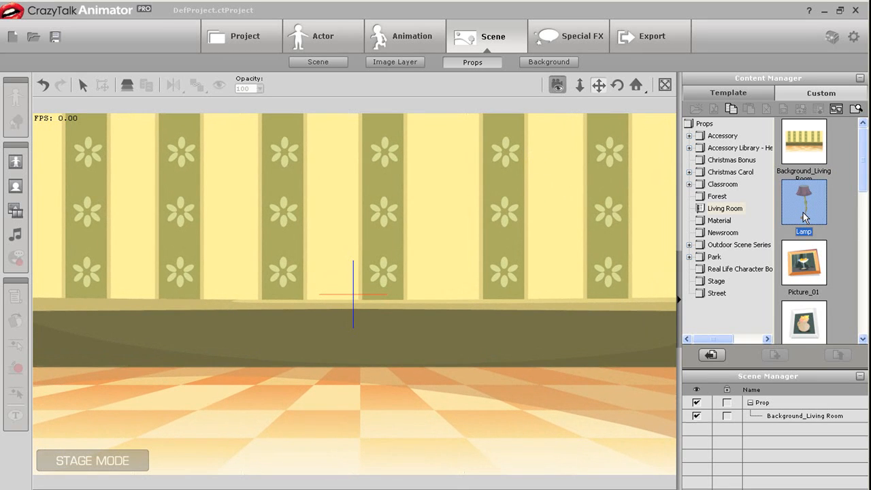
pyautogui.doubleClick(803, 201)
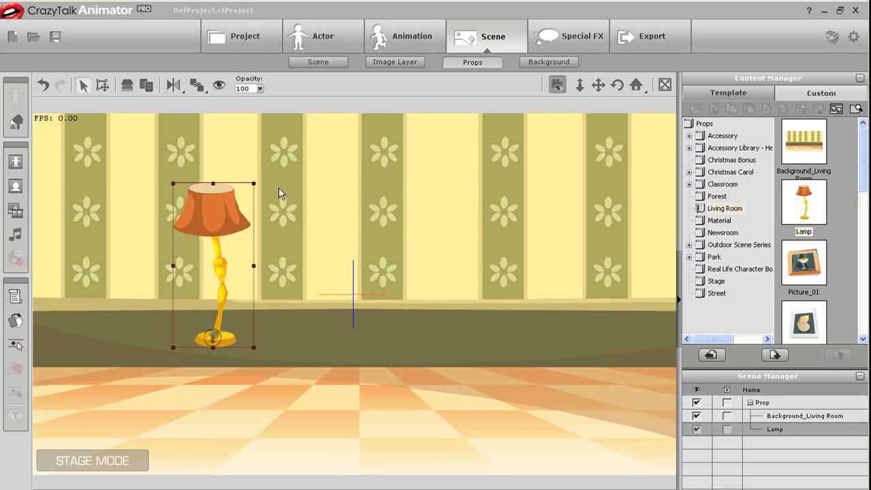
pyautogui.moveTo(212, 265); pyautogui.dragTo(178, 313)
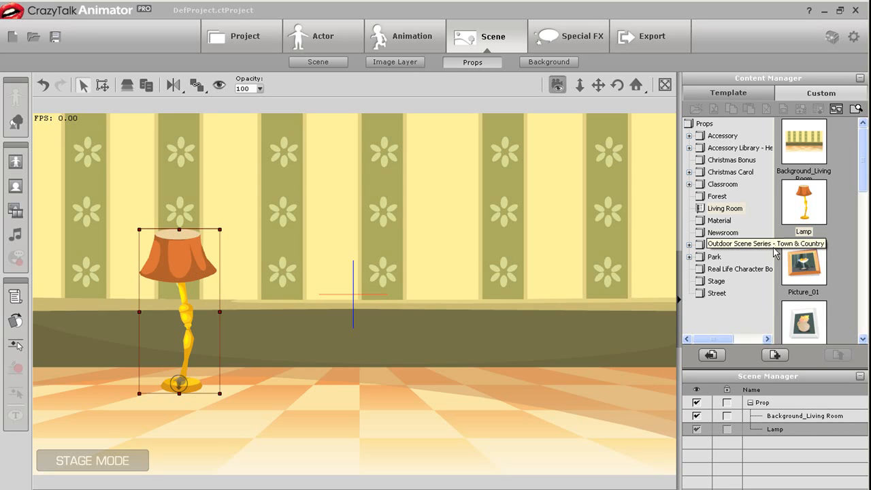
pyautogui.doubleClick(803, 266)
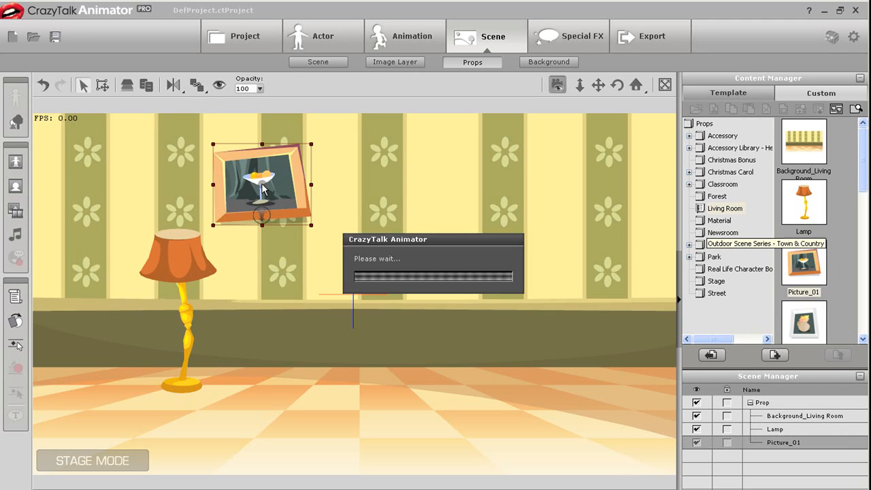
pyautogui.moveTo(261, 184); pyautogui.dragTo(514, 180)
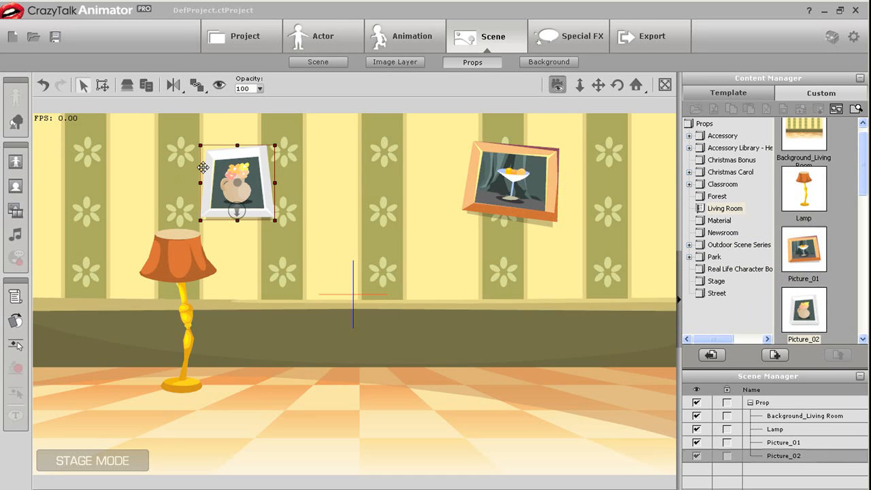
# Add the Eddie 01 character from the Actor library and lay him across the sofa
pyautogui.click(324, 36)
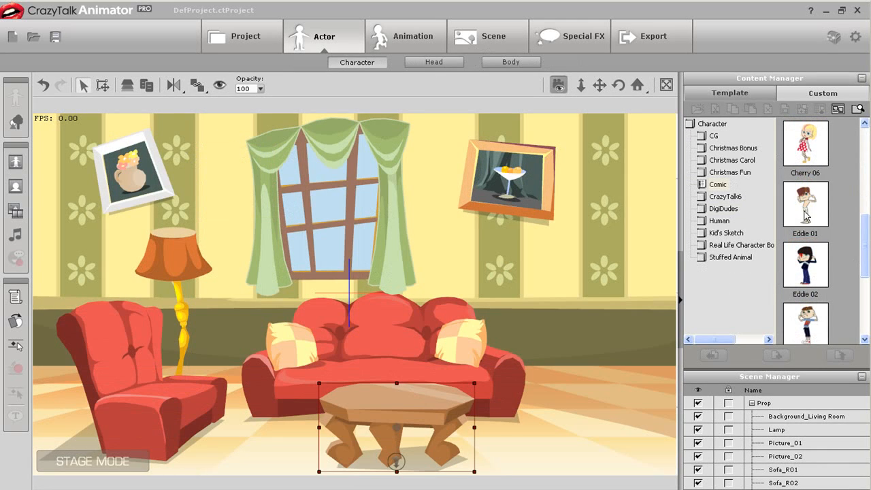
pyautogui.doubleClick(805, 205)
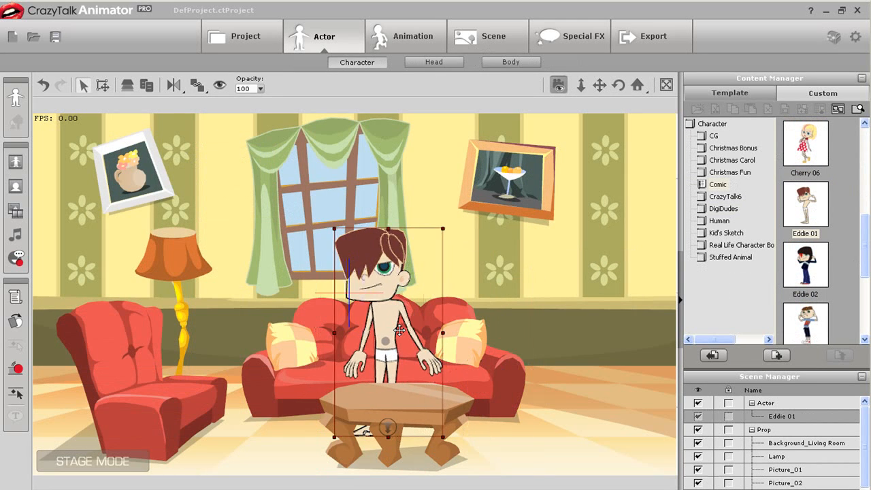
pyautogui.moveTo(397, 332); pyautogui.dragTo(384, 324)
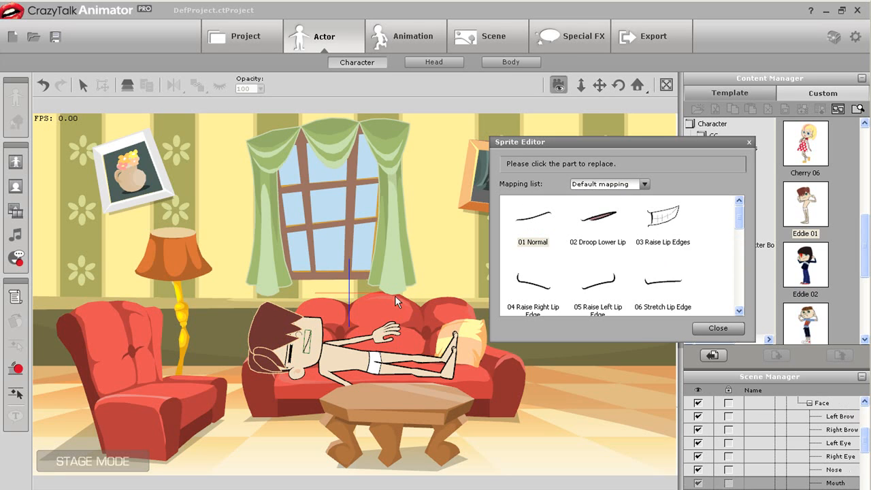
pyautogui.scroll(-3)
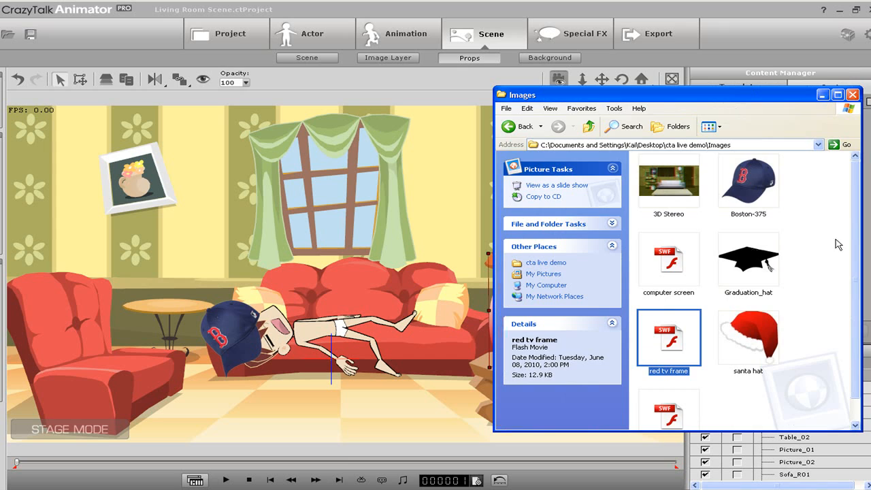
# Import the red TV frame onto the side table and play back the sleeping scene
pyautogui.click(669, 408)
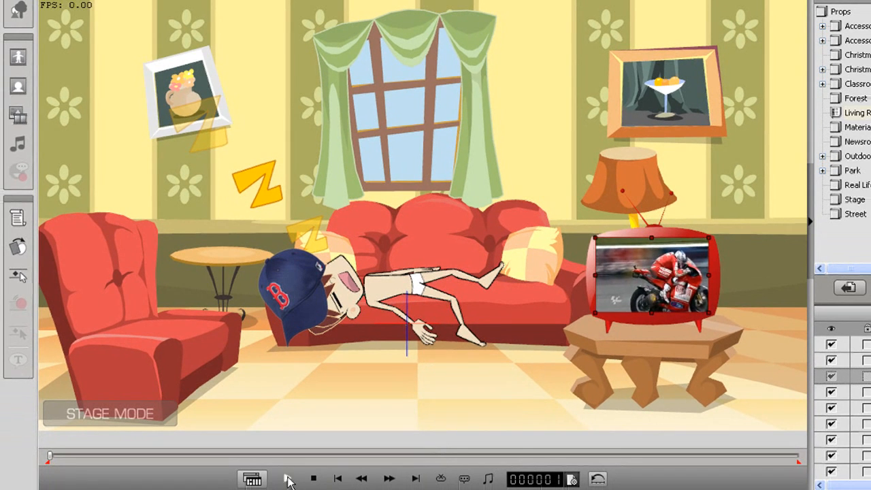
pyautogui.click(285, 479)
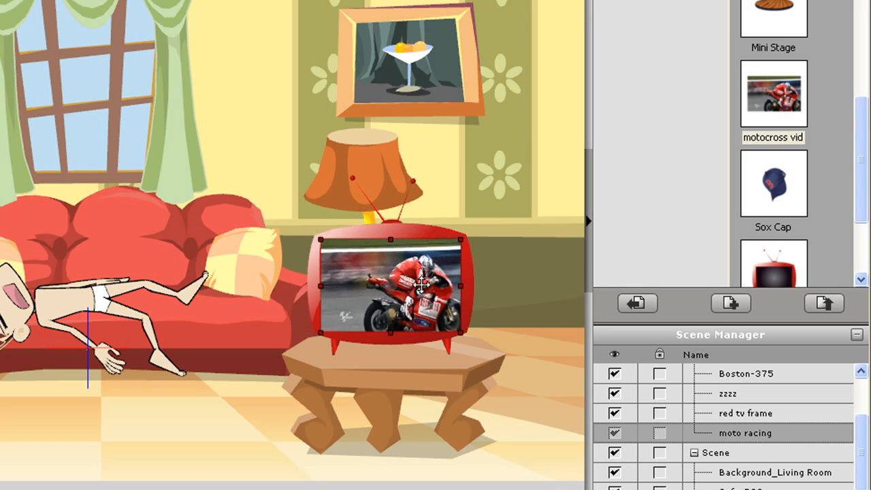
# In Prop Composer's Color Editor, shift the cap's hue to magenta, set contrast to 13 and close
pyautogui.click(19, 71)
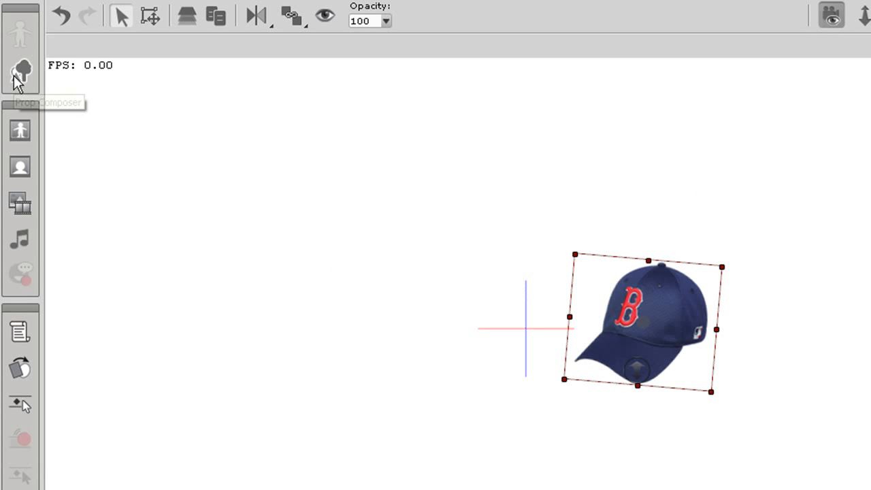
pyautogui.click(20, 70)
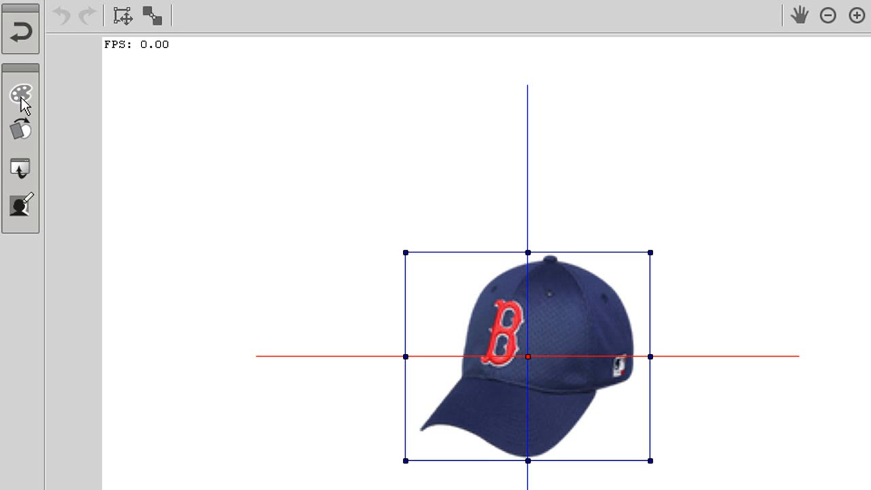
pyautogui.click(21, 95)
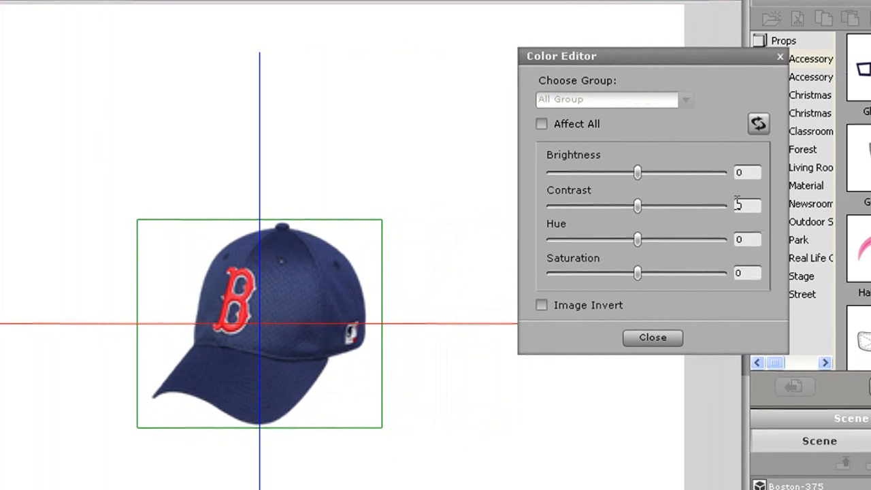
pyautogui.moveTo(637, 171); pyautogui.dragTo(647, 172)
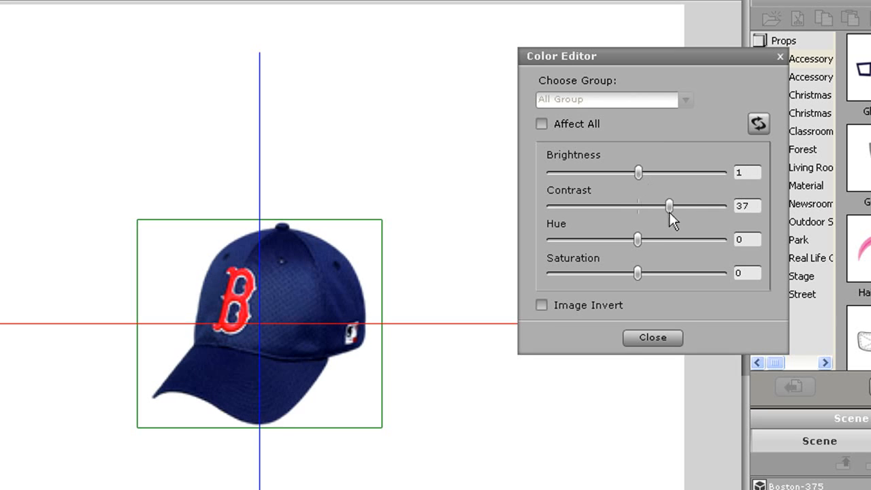
pyautogui.moveTo(637, 239); pyautogui.dragTo(693, 239)
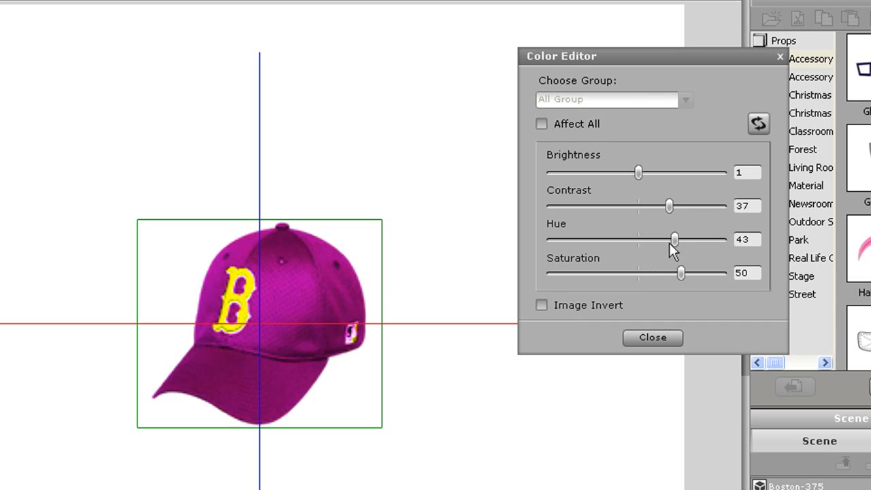
pyautogui.moveTo(669, 205); pyautogui.dragTo(648, 205)
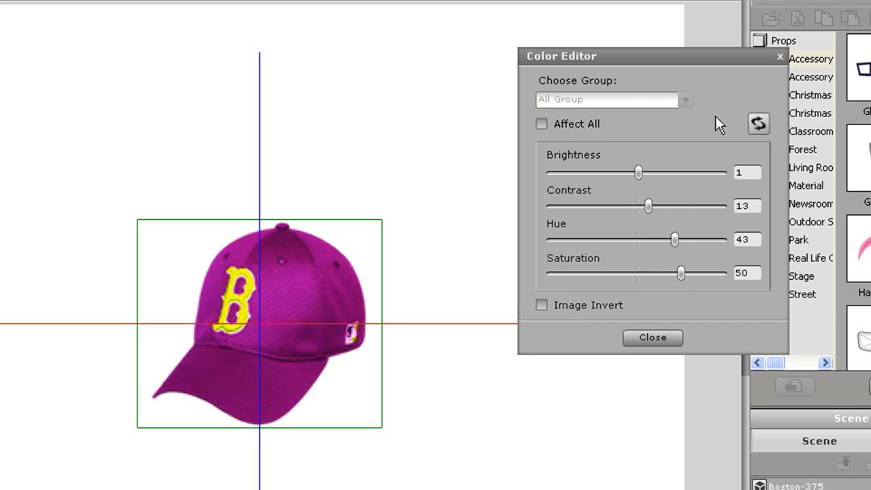
pyautogui.click(652, 337)
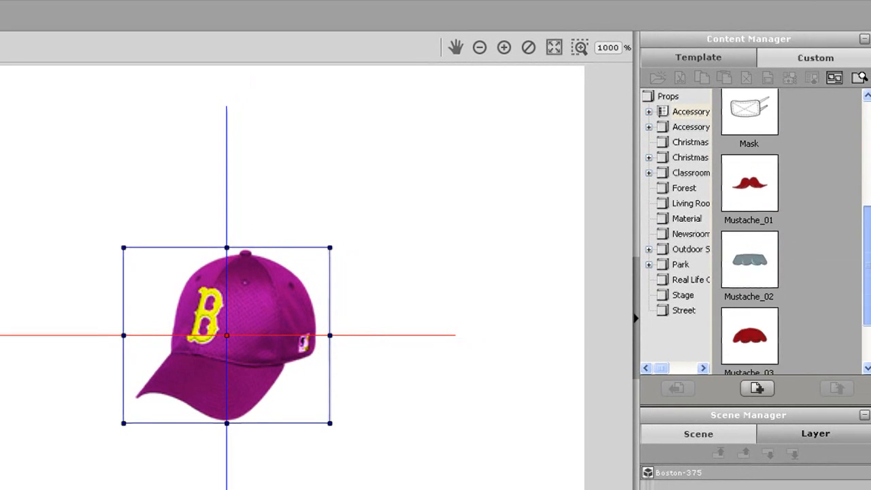
# Load the Tie Bow accessory onto the cap, return it to the stage and place it on Eddie's head
pyautogui.scroll(-3)
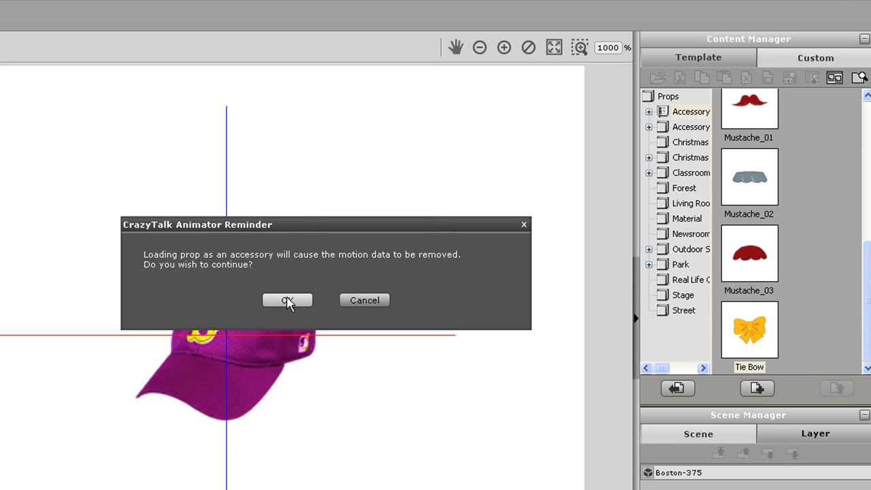
pyautogui.click(287, 301)
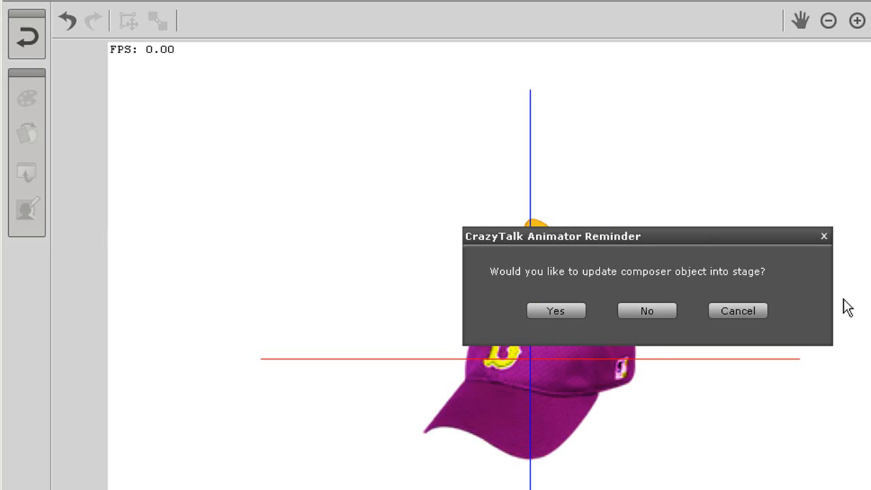
pyautogui.click(555, 310)
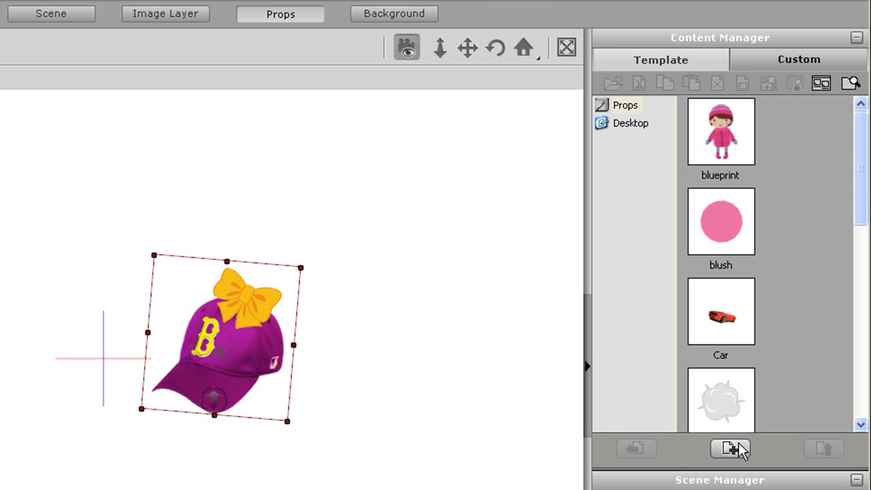
pyautogui.scroll(-3)
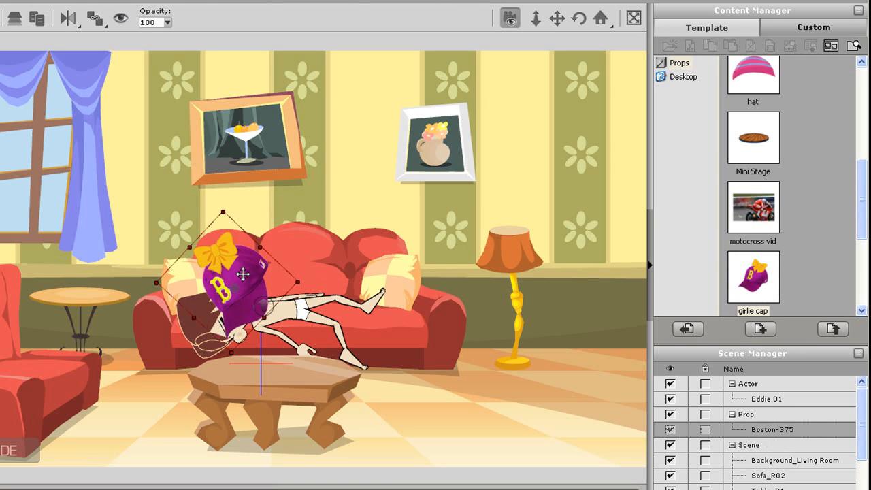
pyautogui.moveTo(242, 275); pyautogui.dragTo(189, 320)
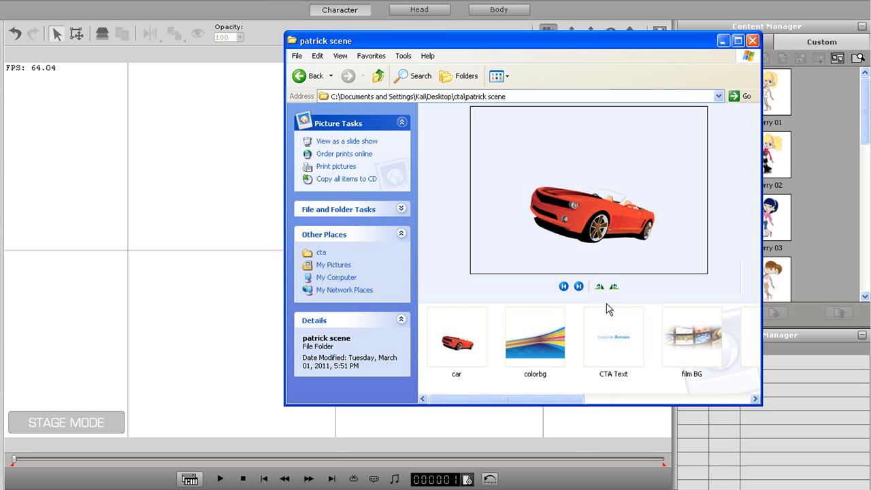
# Import the backdrop, car, girl, text and splash images as props and duplicate the pink splash top-left
pyautogui.click(535, 338)
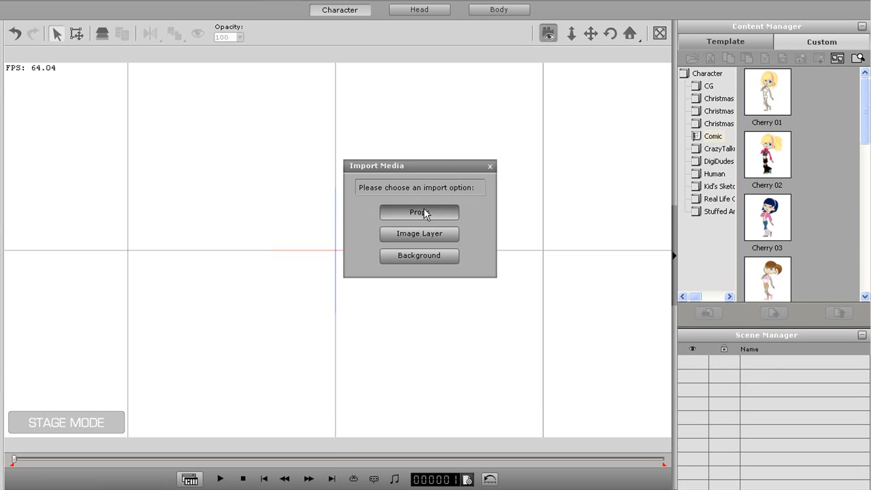
pyautogui.click(419, 212)
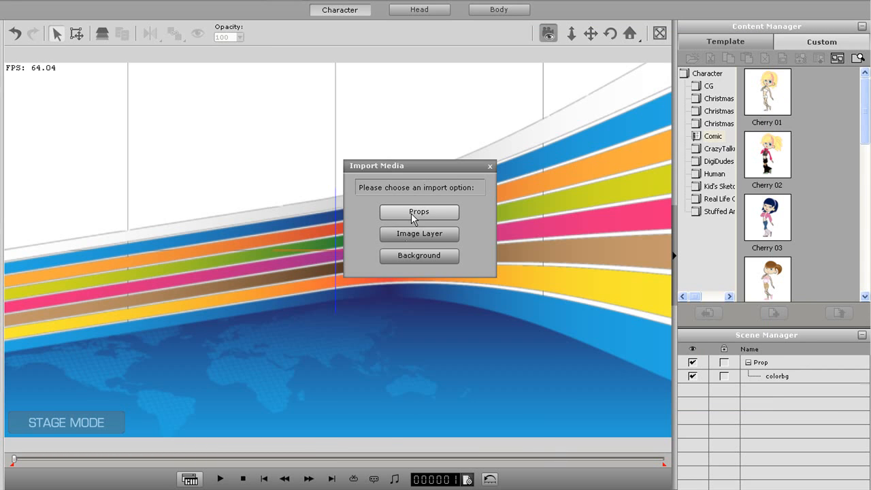
pyautogui.click(419, 212)
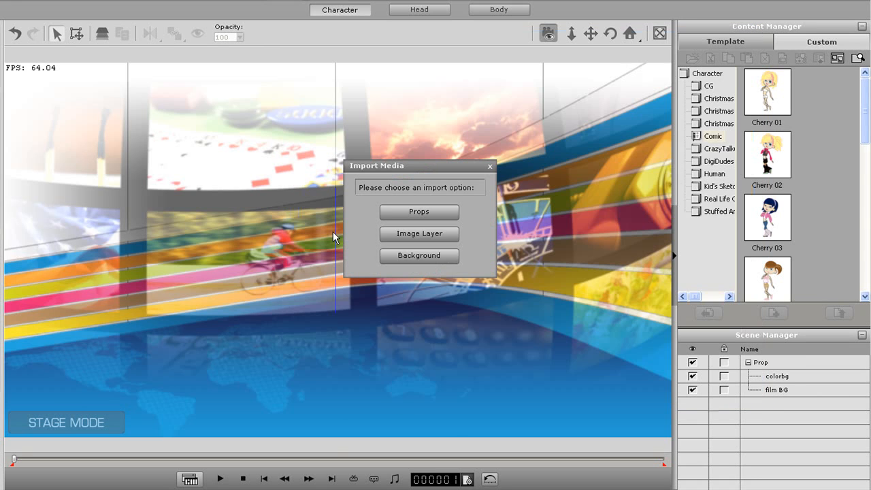
pyautogui.click(420, 213)
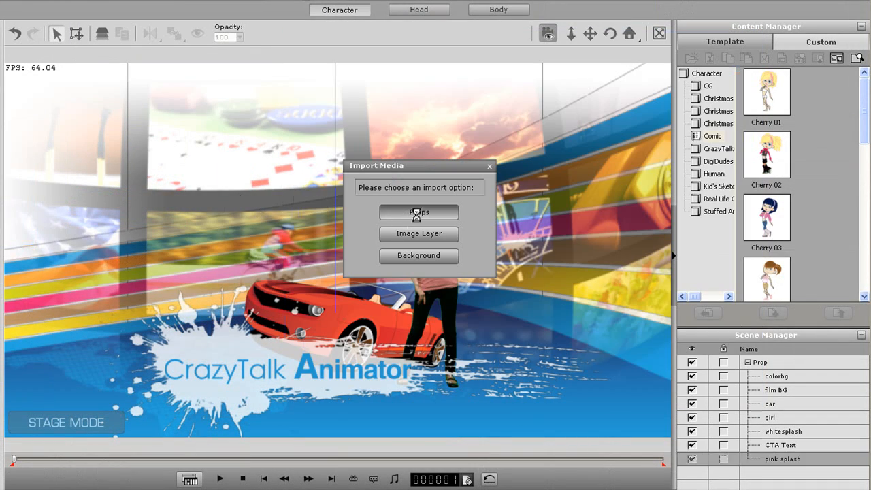
pyautogui.click(419, 212)
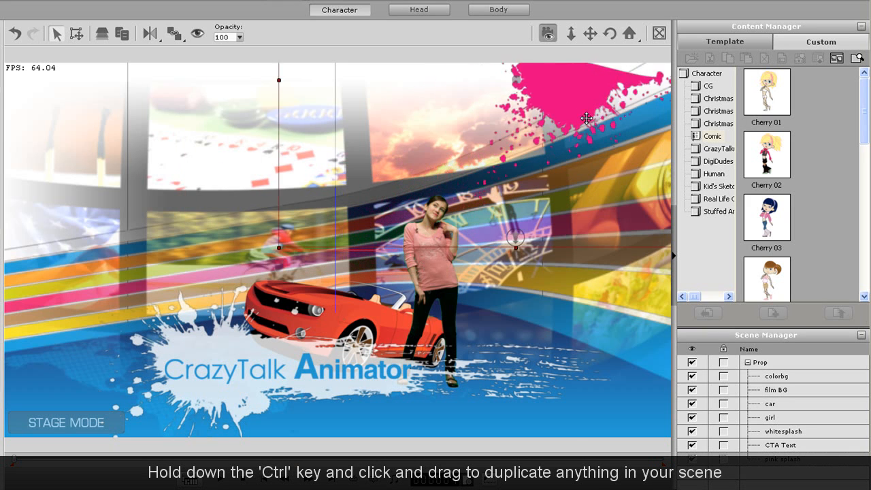
pyautogui.moveTo(587, 119); pyautogui.dragTo(626, 107)
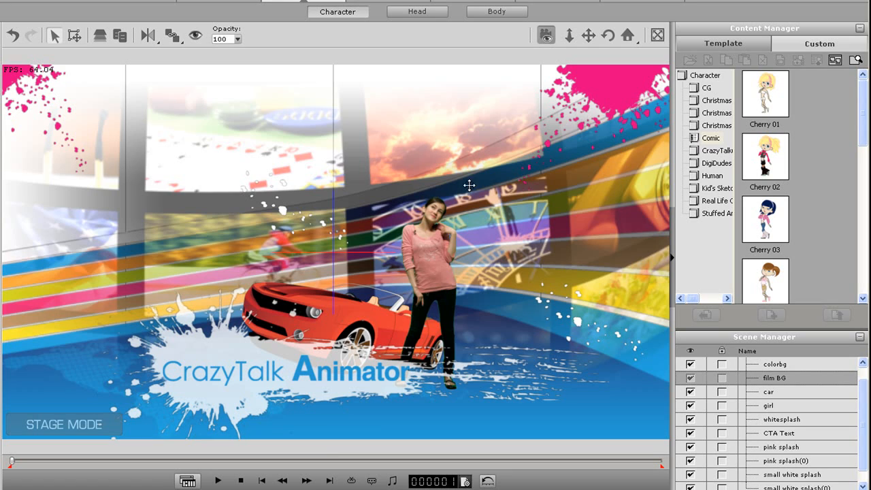
pyautogui.moveTo(667, 263)
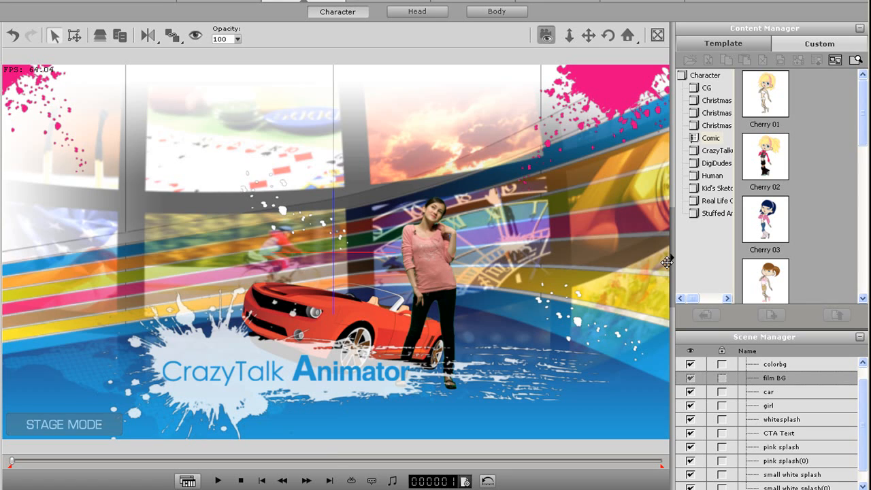
# Add the current stage to the Scene templates library and rename it 'car scene'
pyautogui.scroll(-3)
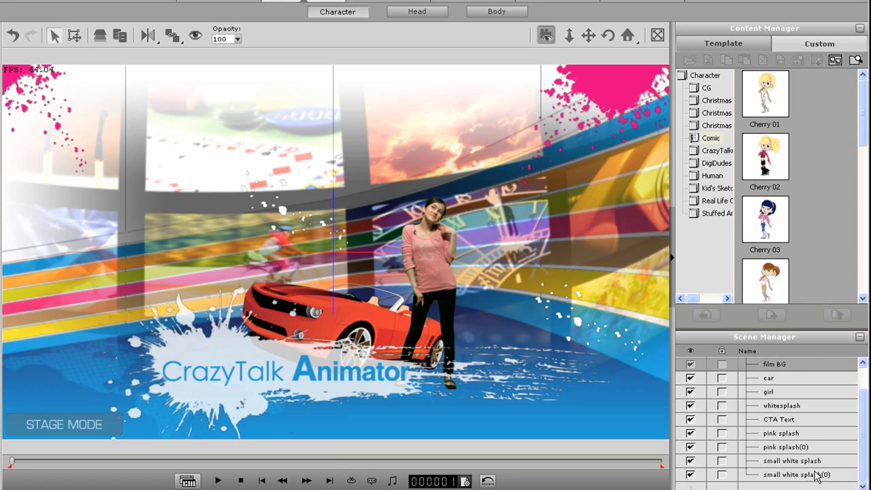
pyautogui.click(768, 379)
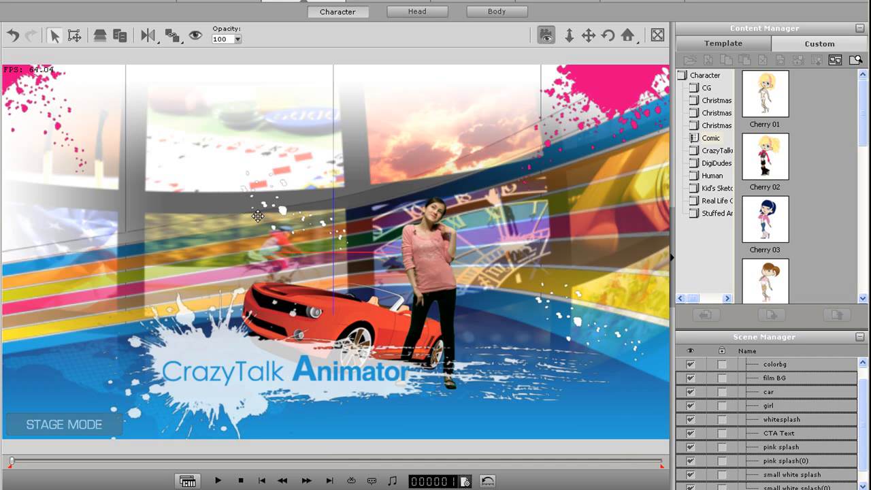
pyautogui.moveTo(449, 3)
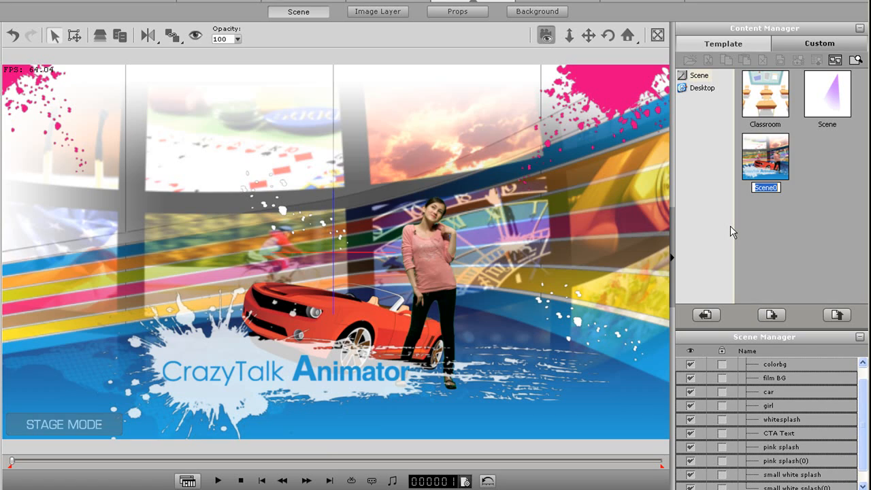
pyautogui.moveTo(797, 189)
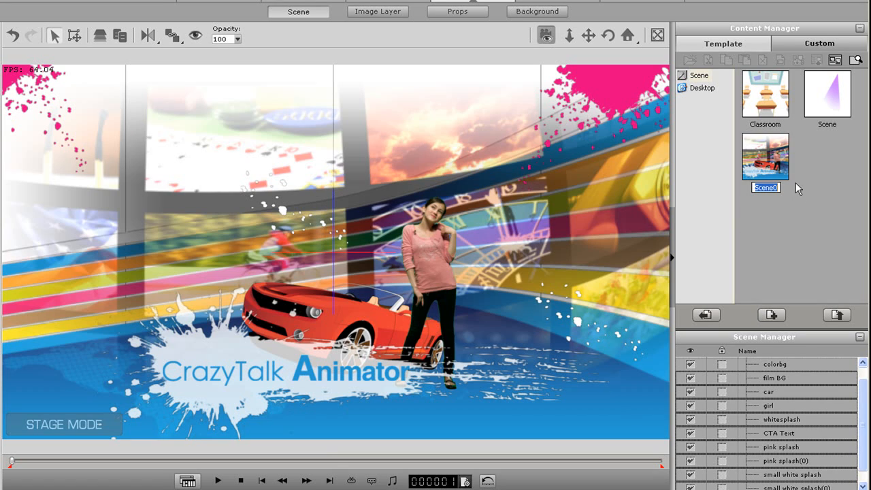
pyautogui.write('car s')
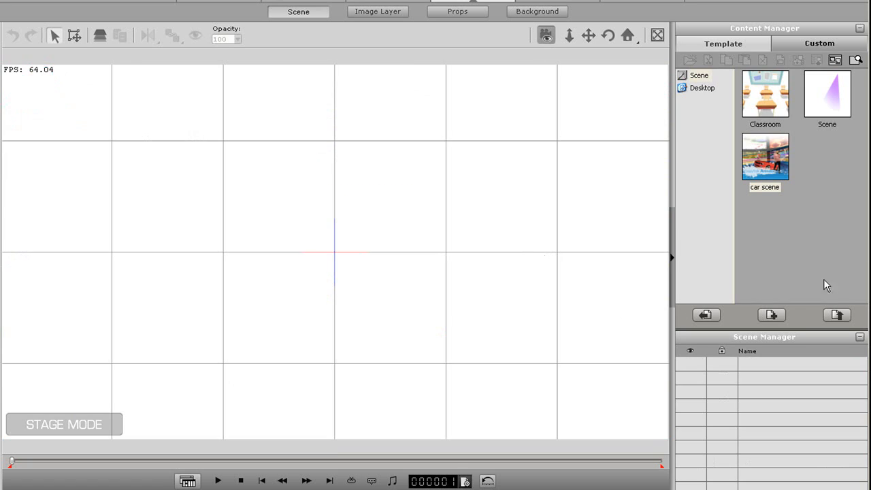
# Load Eddie 01 onto the blank stage, apply the Moon Walk motion and select its clip
pyautogui.doubleClick(765, 157)
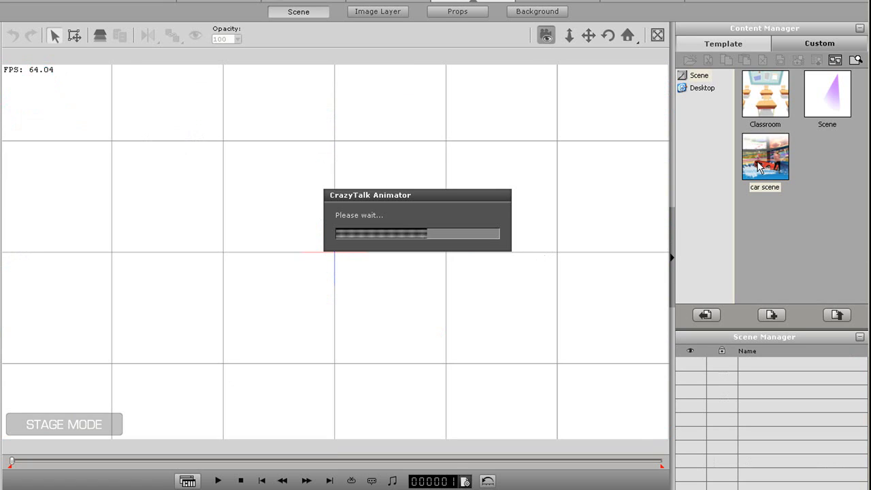
pyautogui.doubleClick(765, 157)
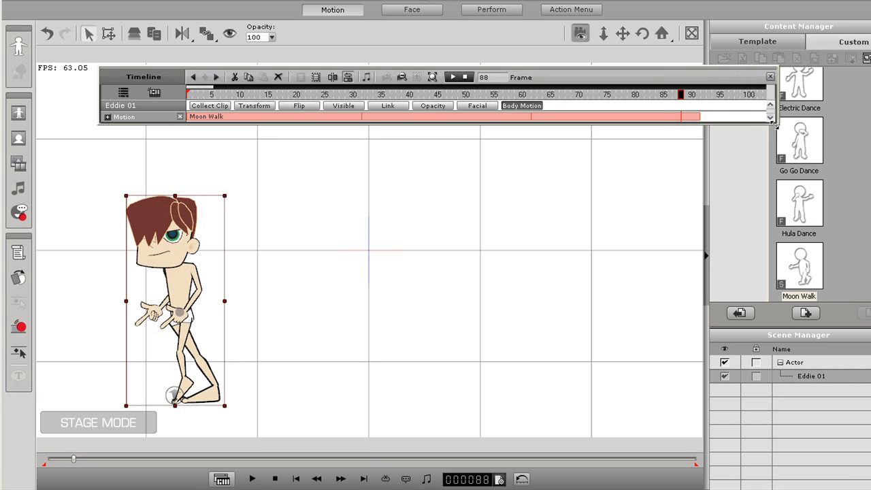
pyautogui.moveTo(215, 117)
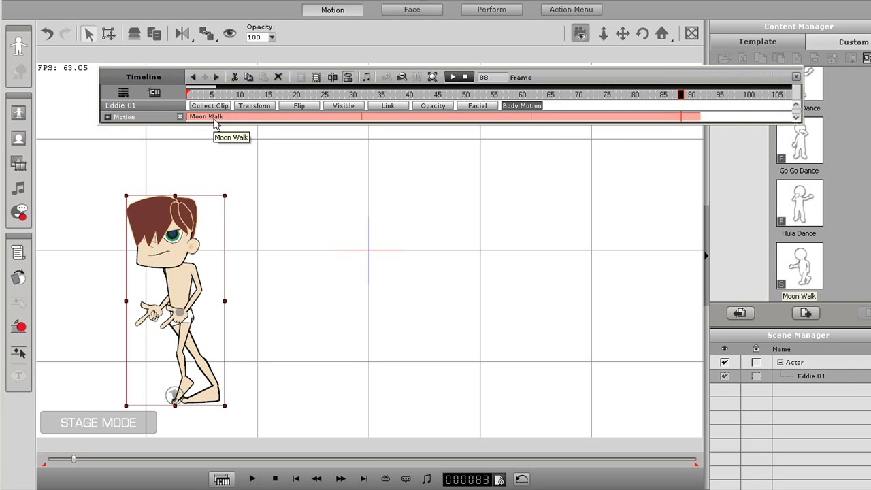
pyautogui.click(199, 94)
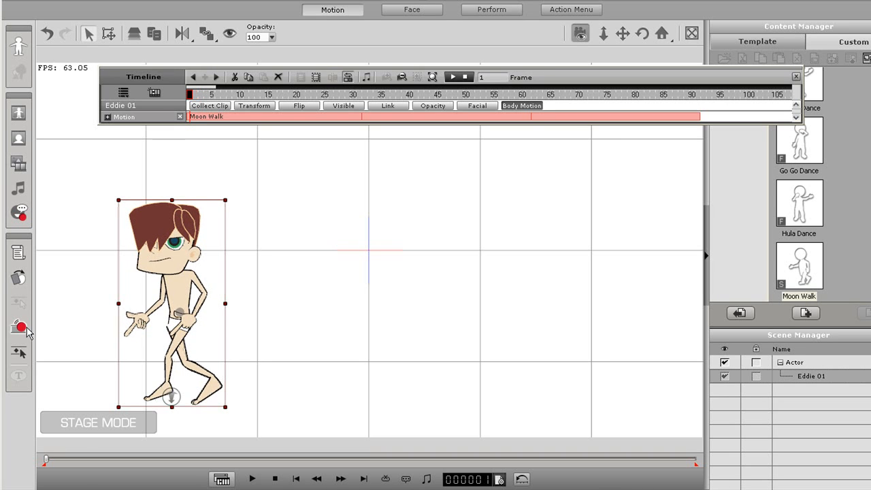
# In Body Puppeteering choose the S Point gesture, mask the legs and preview the pointing motion
pyautogui.click(19, 327)
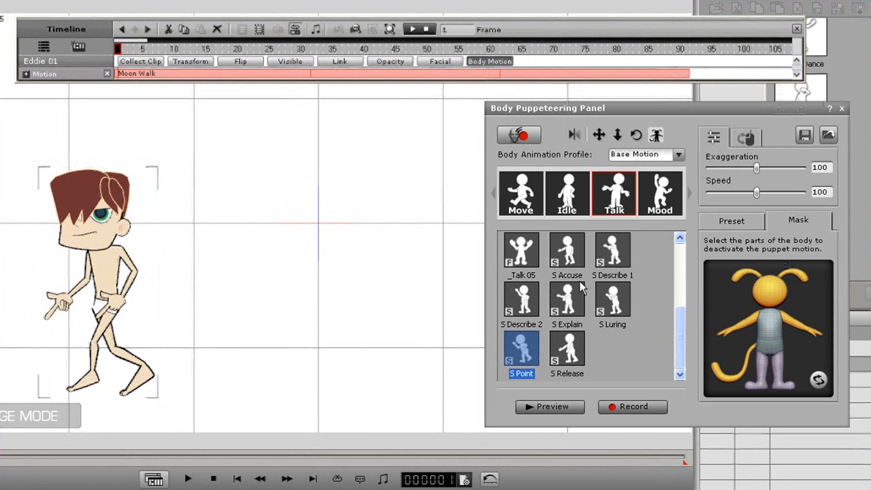
pyautogui.click(566, 299)
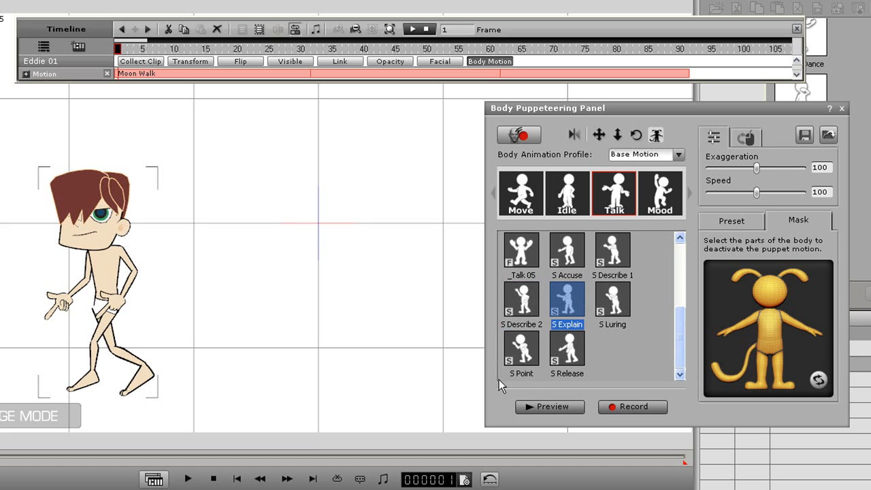
pyautogui.click(520, 349)
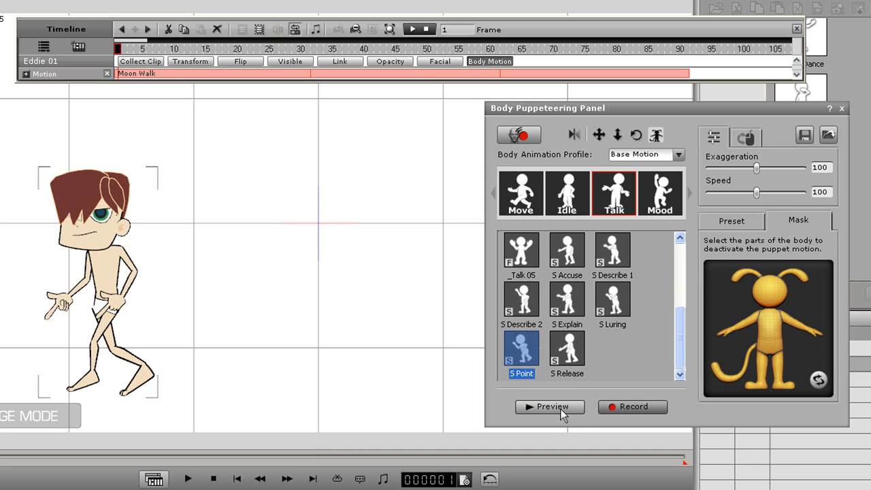
pyautogui.click(550, 405)
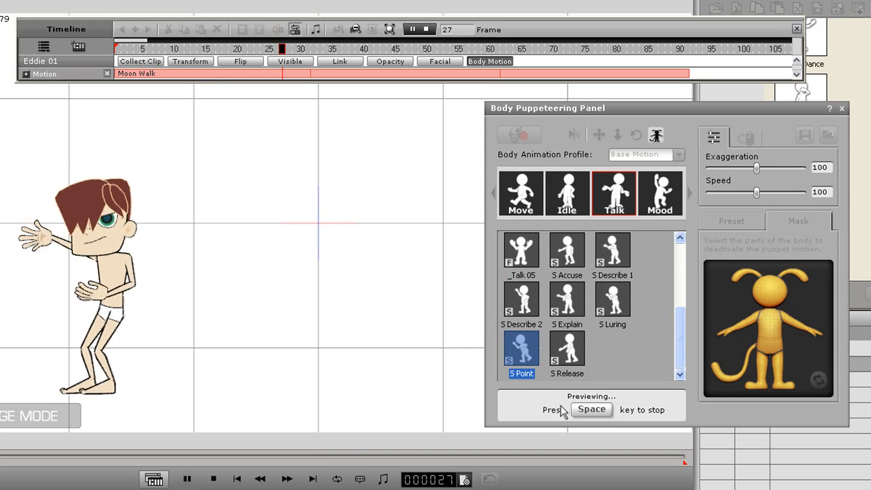
pyautogui.press('space')
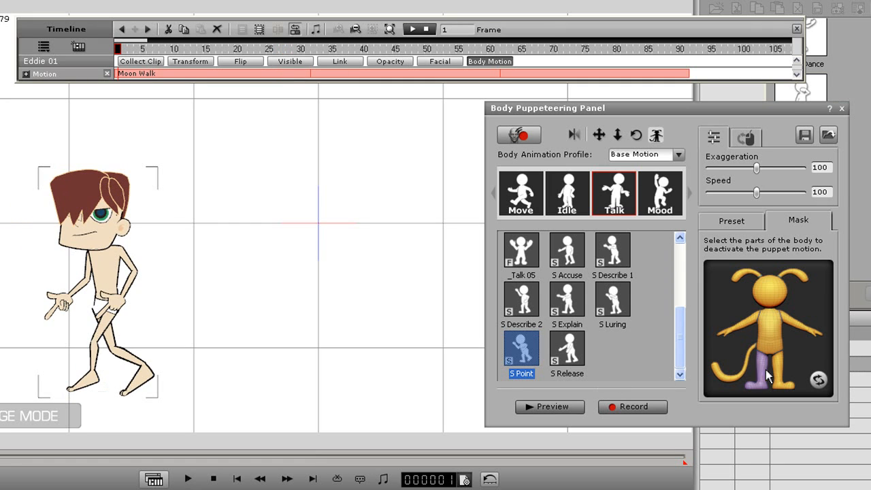
pyautogui.click(550, 405)
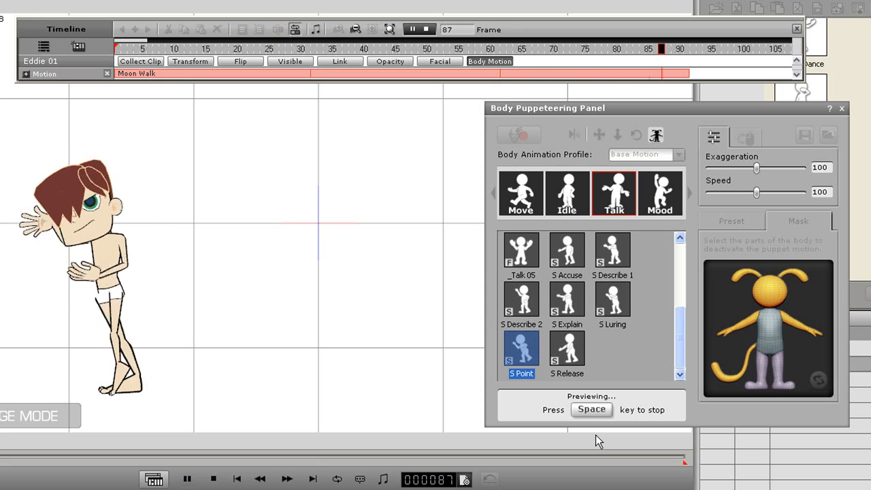
pyautogui.press('space')
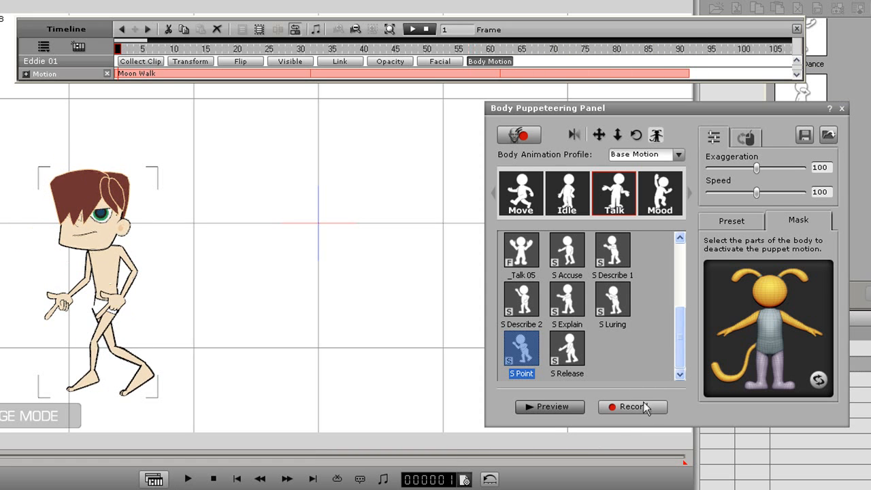
# Record the pointing performance over the Moon Walk clip and expand Eddie's track list
pyautogui.click(631, 405)
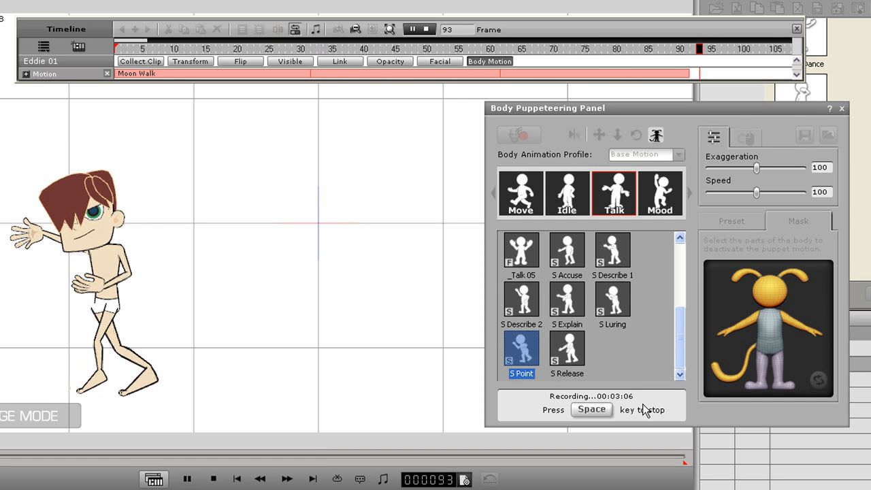
pyautogui.press('space')
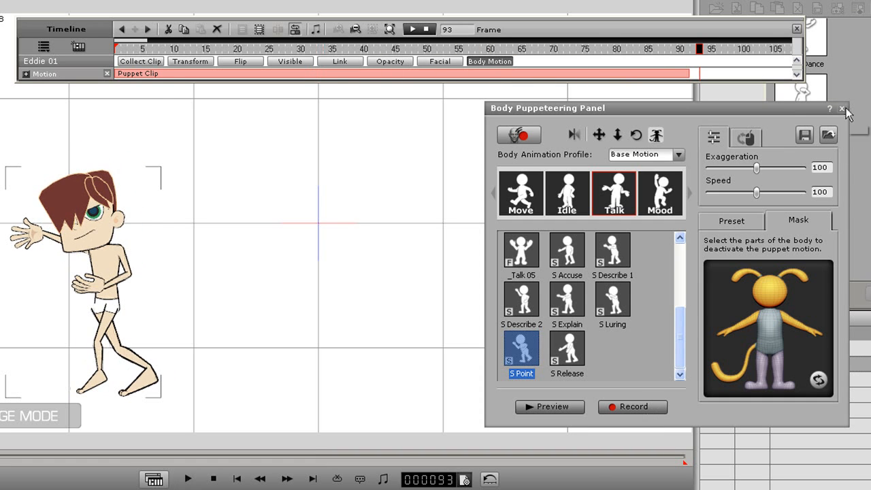
pyautogui.click(842, 109)
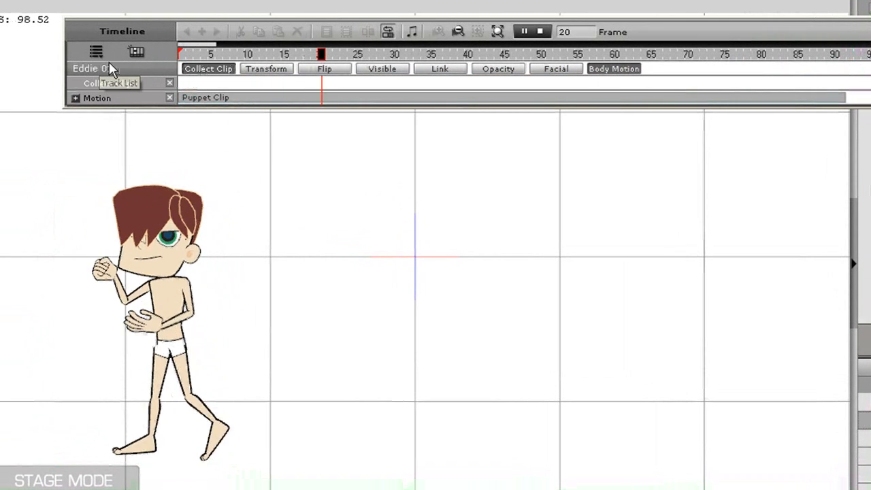
pyautogui.click(525, 32)
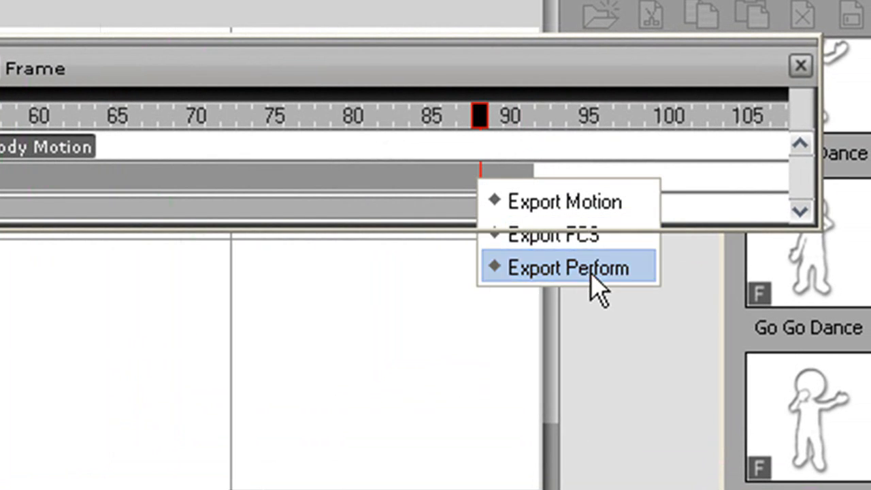
# Export the recorded clip as a perform file named 'altered moonwa'
pyautogui.click(568, 266)
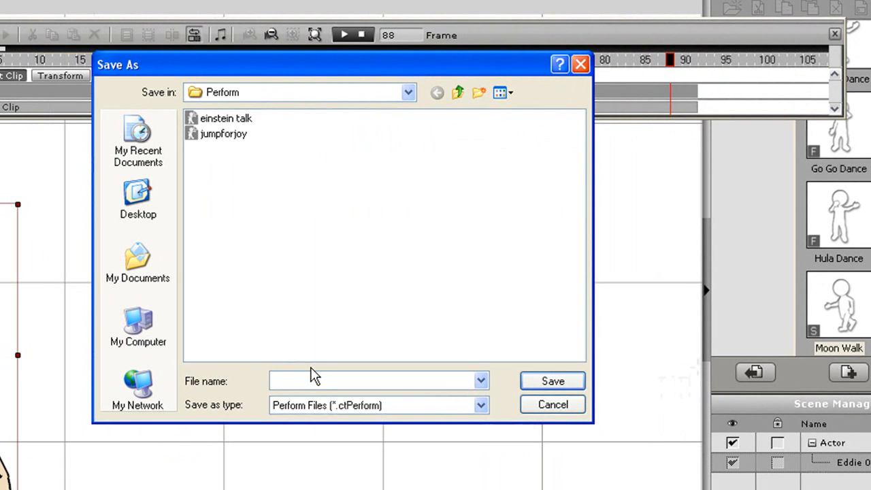
pyautogui.write('altered moonwa')
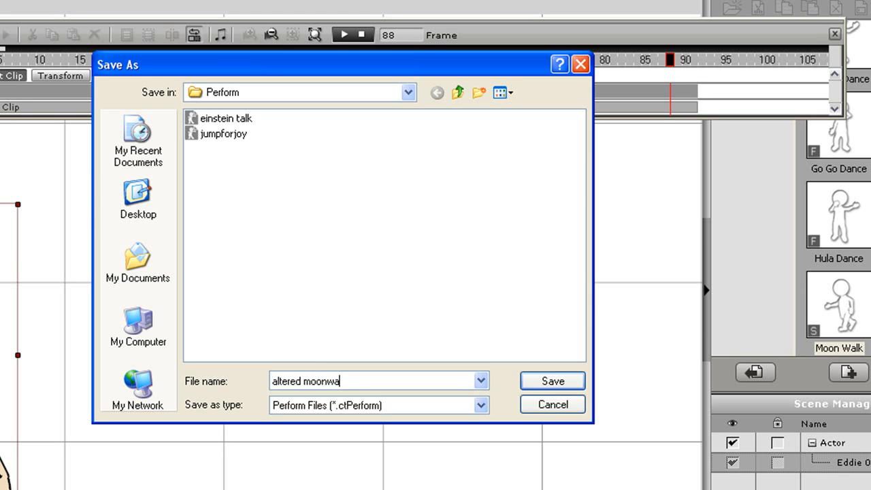
pyautogui.click(552, 381)
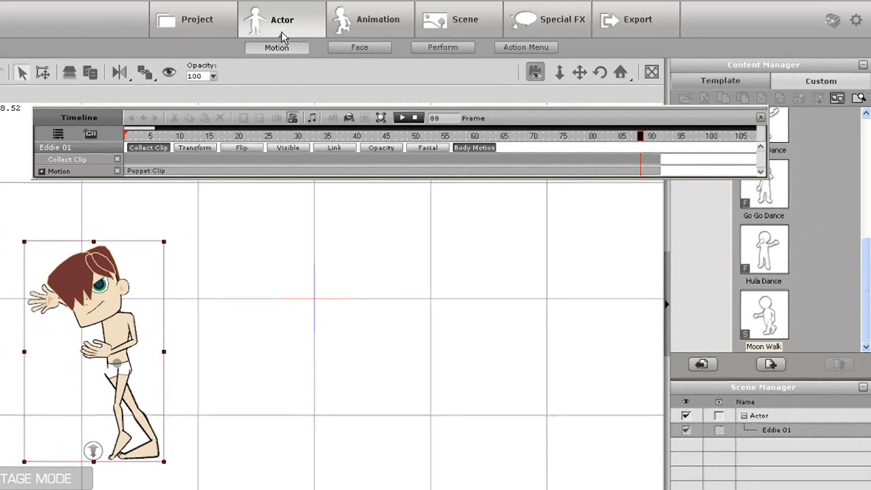
# Add Cherry 04 from the character library onto the stage beside Eddie 01
pyautogui.click(282, 19)
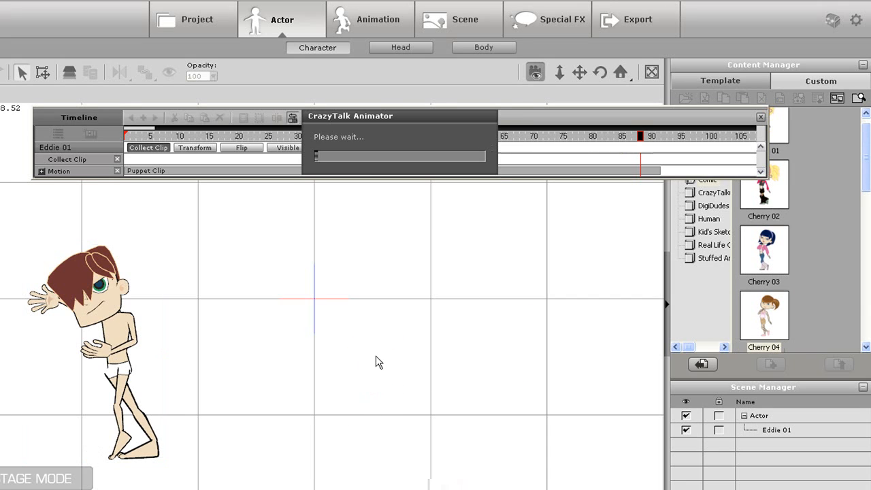
pyautogui.doubleClick(763, 315)
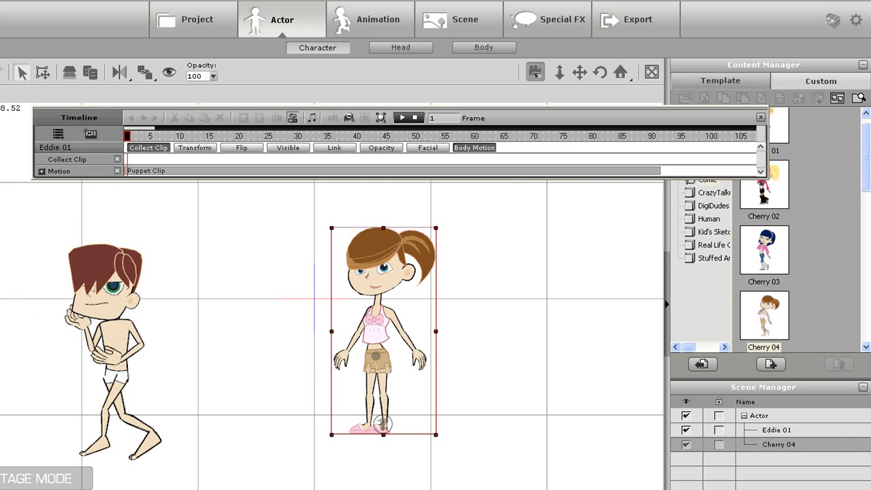
pyautogui.moveTo(795, 128)
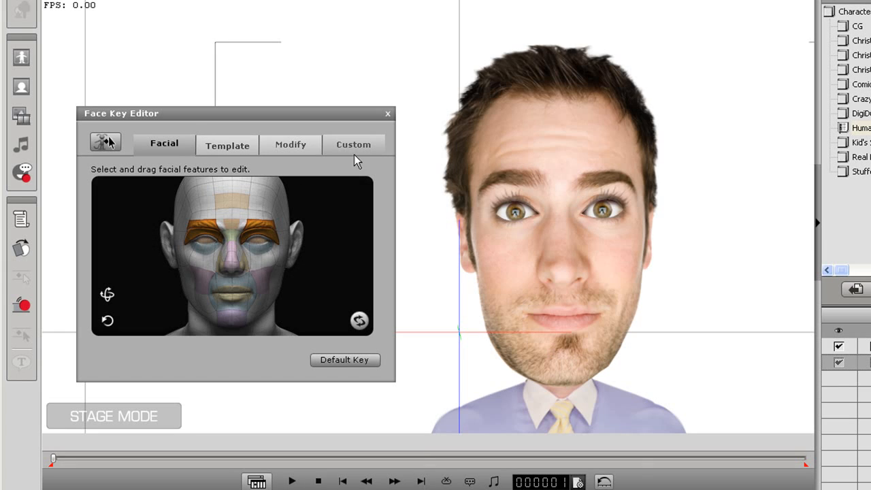
# Try the Happy_6 template on the man's face, reset to Neutral, and switch to per-feature Modify controls
pyautogui.click(228, 145)
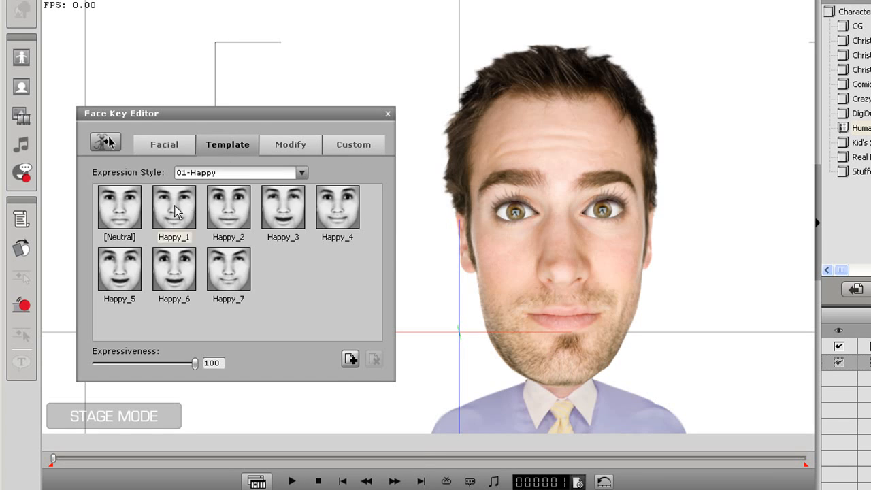
pyautogui.click(175, 270)
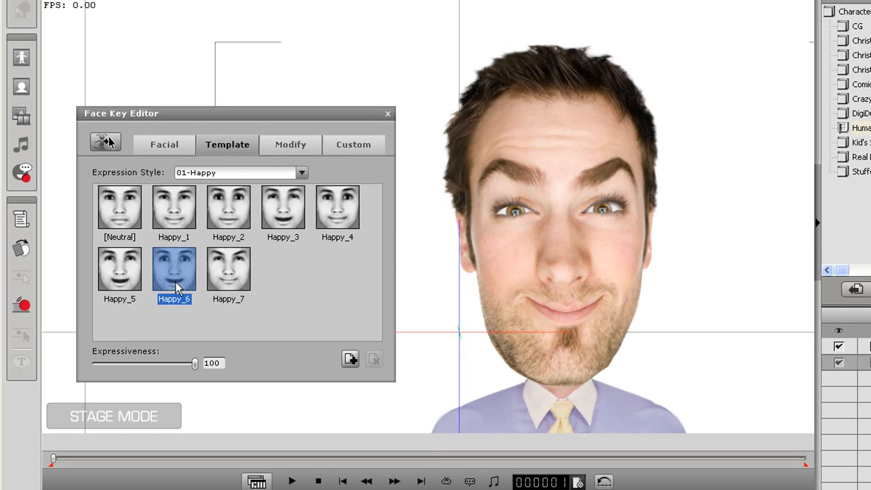
pyautogui.click(119, 207)
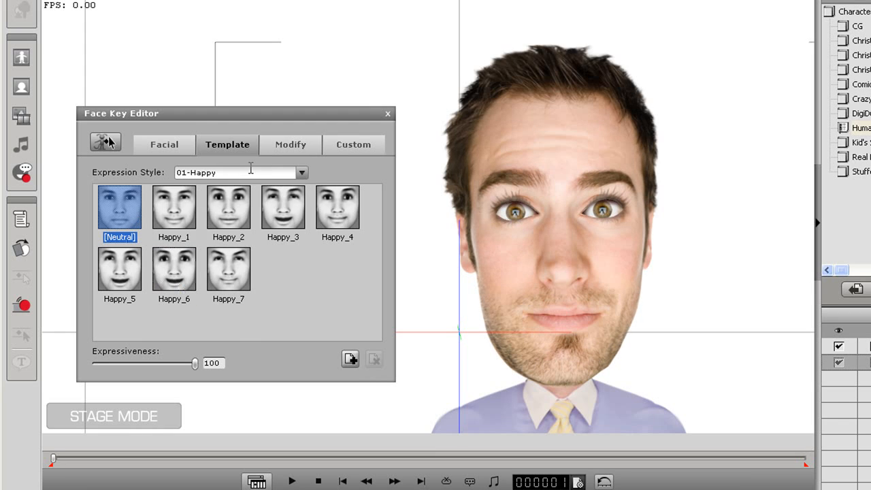
pyautogui.click(290, 145)
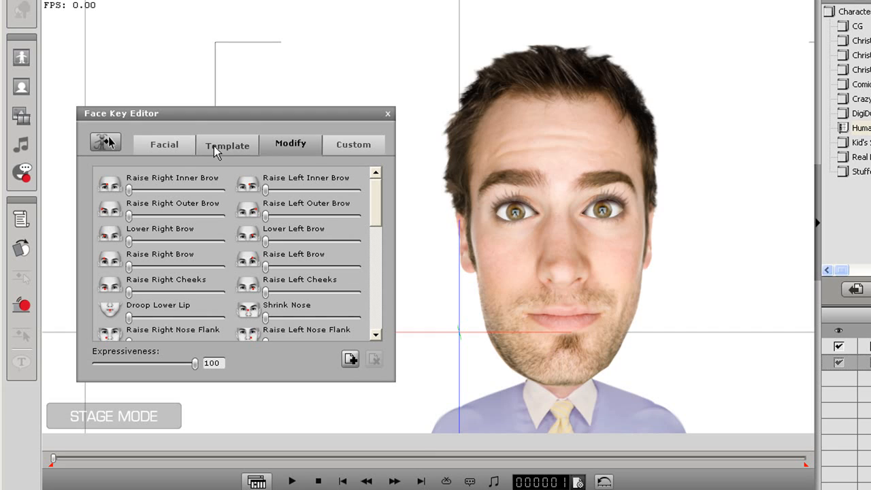
pyautogui.moveTo(139, 193)
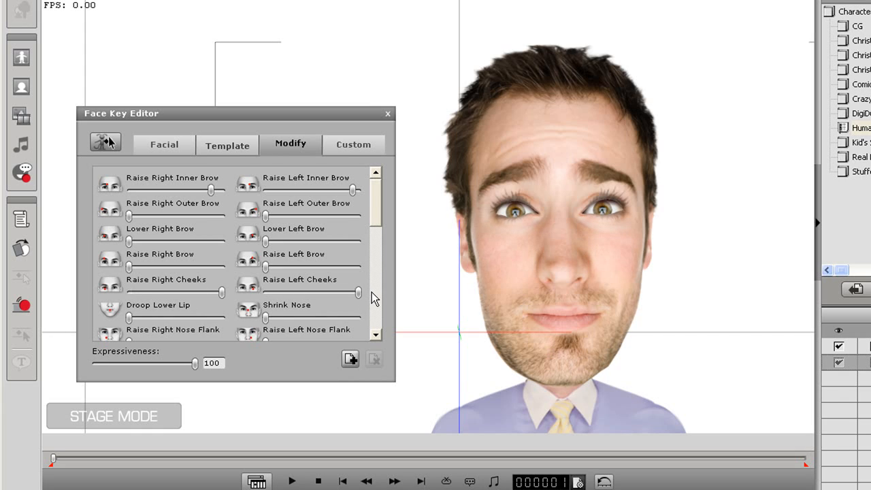
pyautogui.moveTo(237, 265)
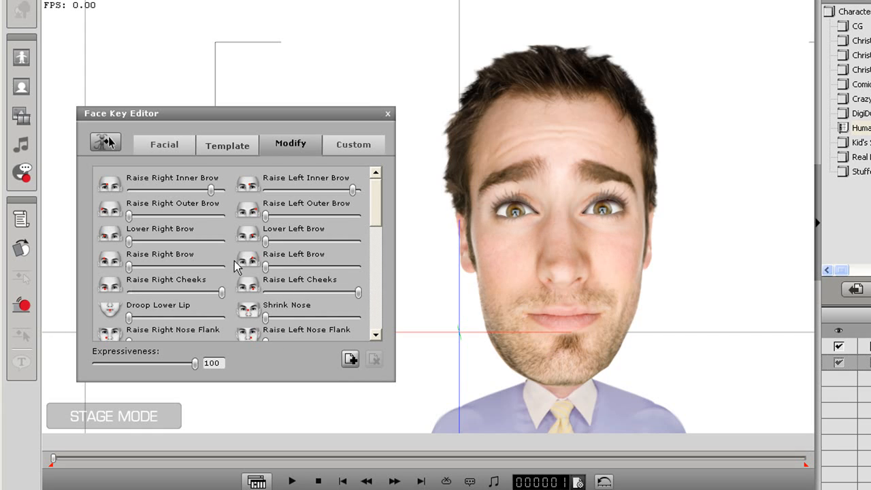
# Adjust brow, cheek and lip sliders to give the face raised brows and a downturned sad mouth
pyautogui.scroll(-3)
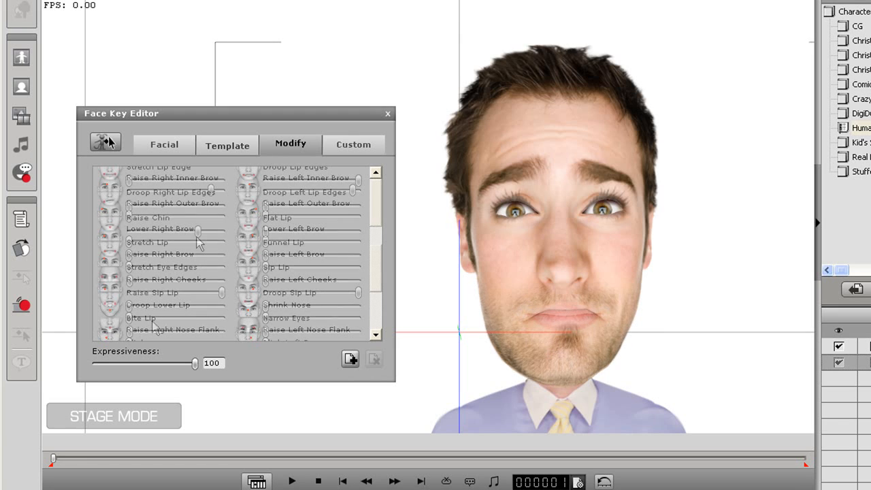
# Confirm the Crying template in the Custom tab and close the Face Key Editor
pyautogui.click(163, 145)
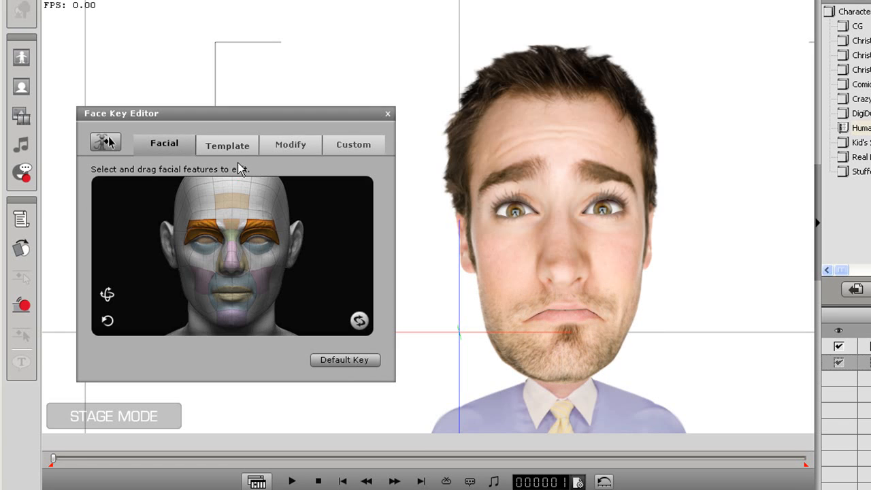
pyautogui.moveTo(258, 237)
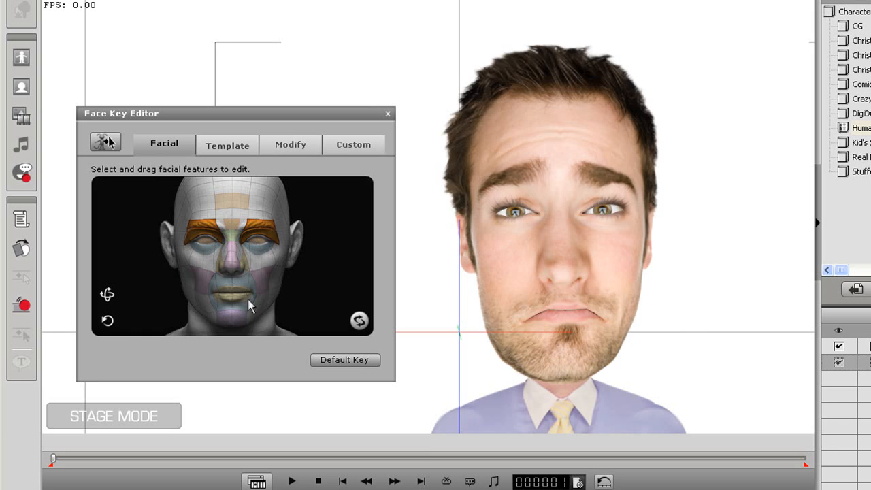
pyautogui.moveTo(258, 236)
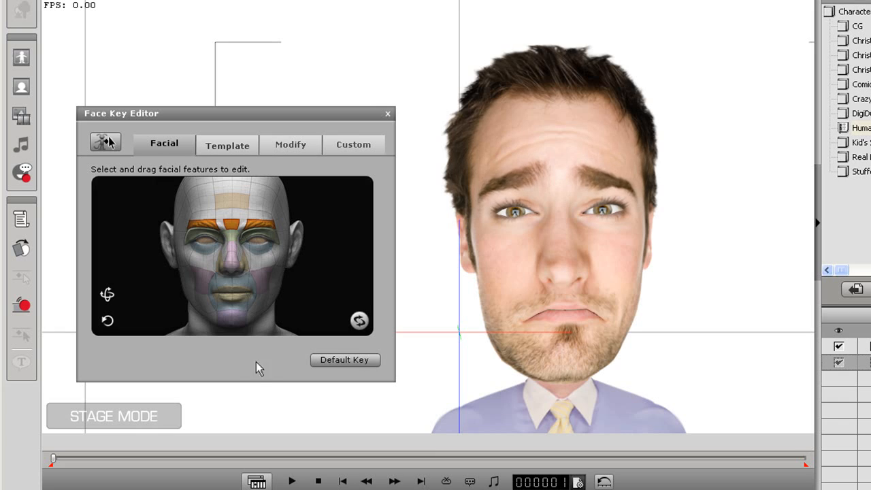
pyautogui.moveTo(384, 338)
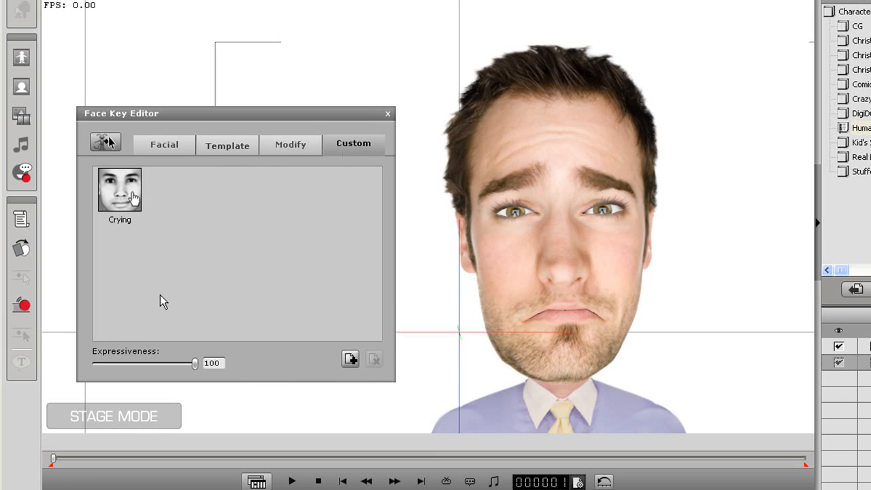
pyautogui.moveTo(298, 408)
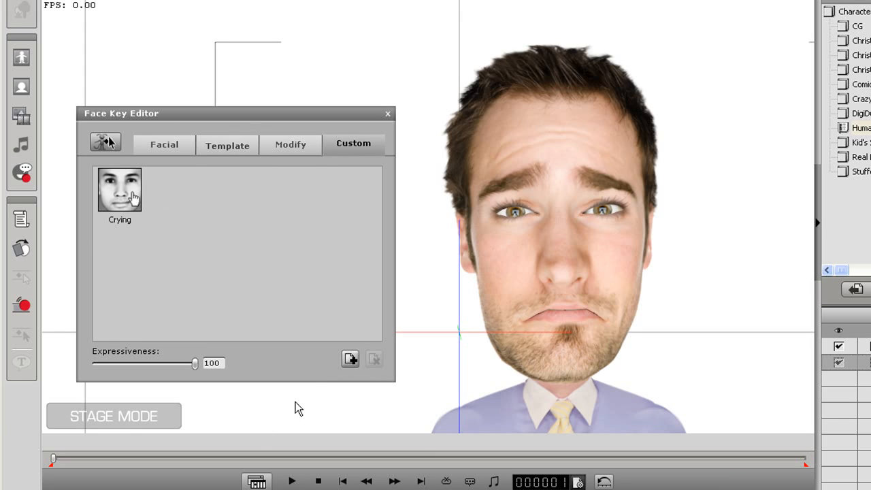
pyautogui.click(350, 359)
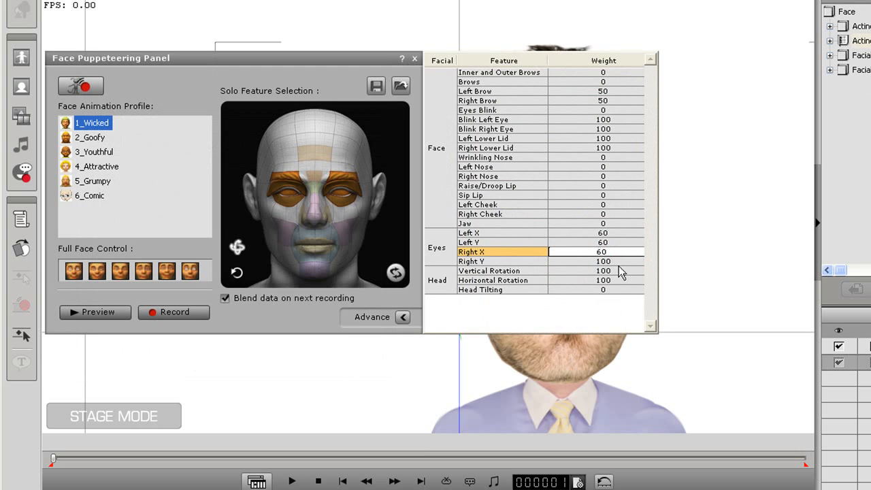
# Set the Left X, Left Y, Right X and Right Y eye weights to 10 in the Advance table, then collapse it
pyautogui.click(504, 261)
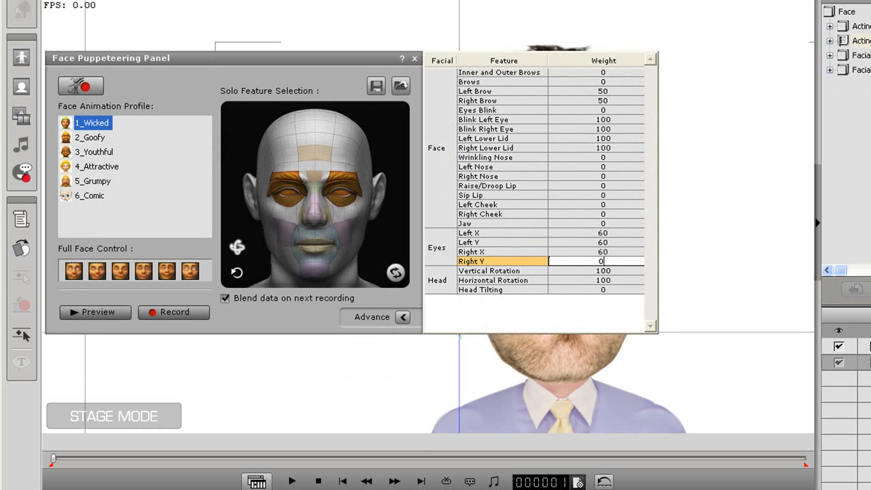
pyautogui.click(504, 252)
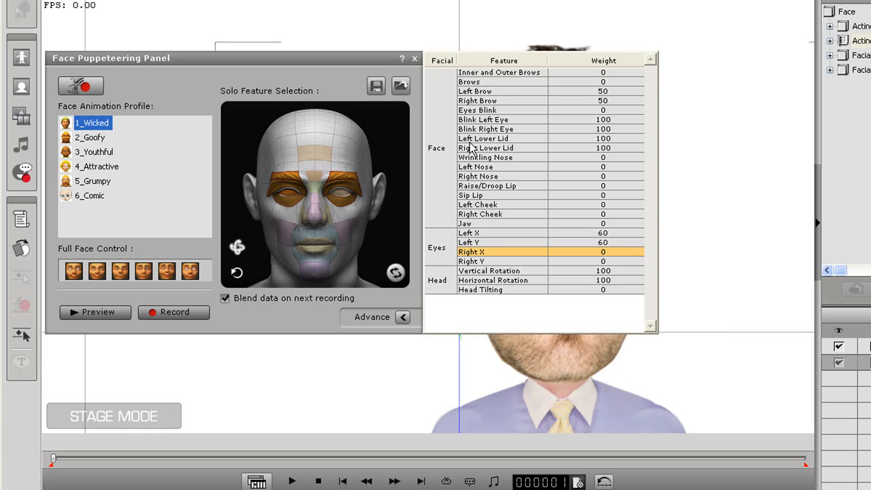
pyautogui.moveTo(401, 313)
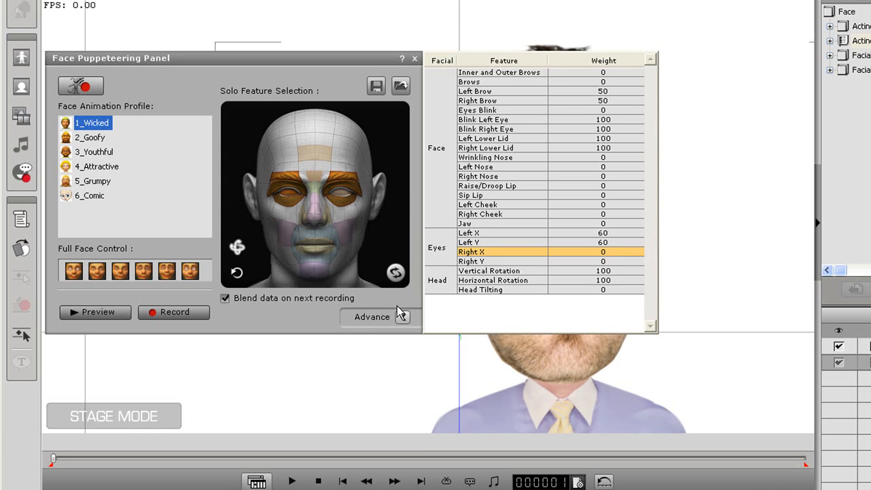
pyautogui.click(95, 312)
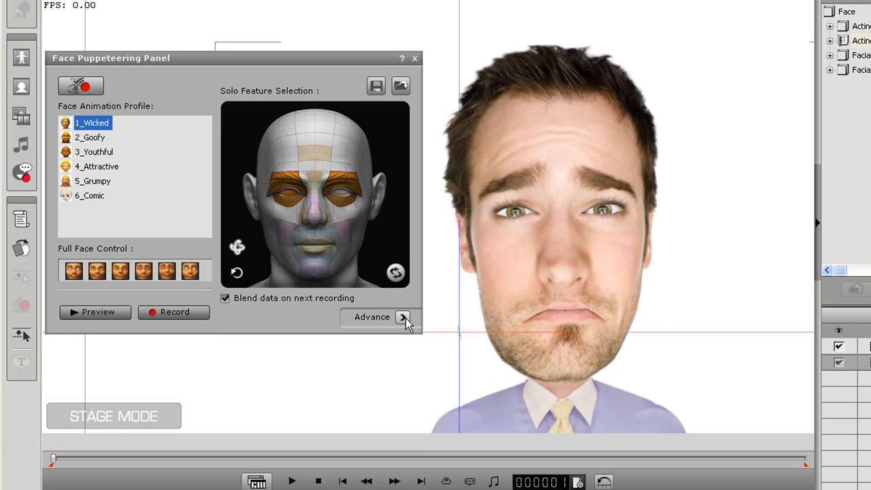
pyautogui.click(403, 317)
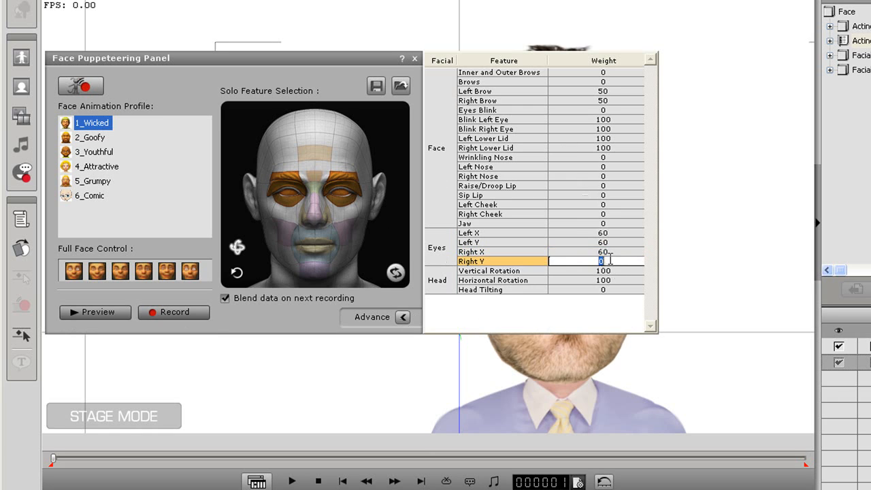
pyautogui.write('10')
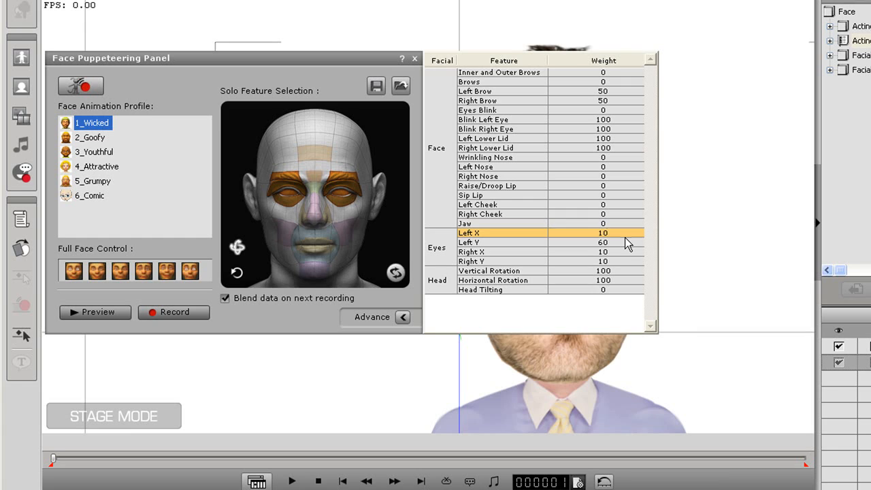
pyautogui.click(601, 243)
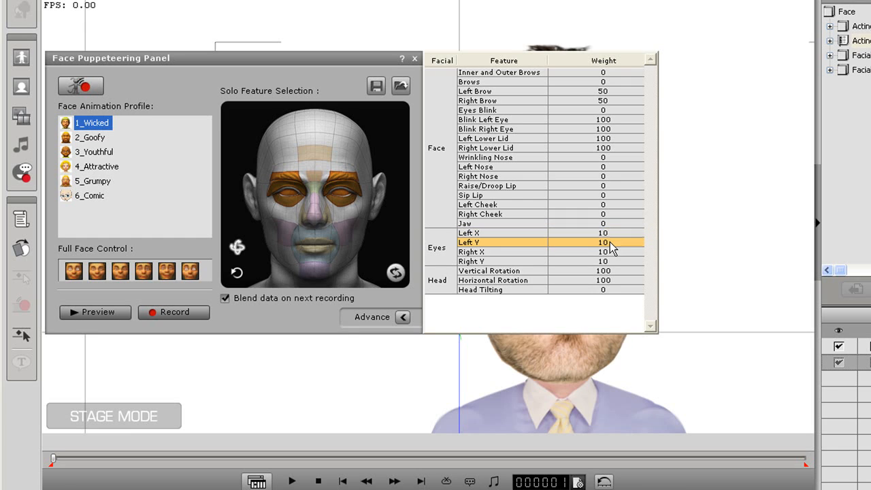
pyautogui.click(403, 317)
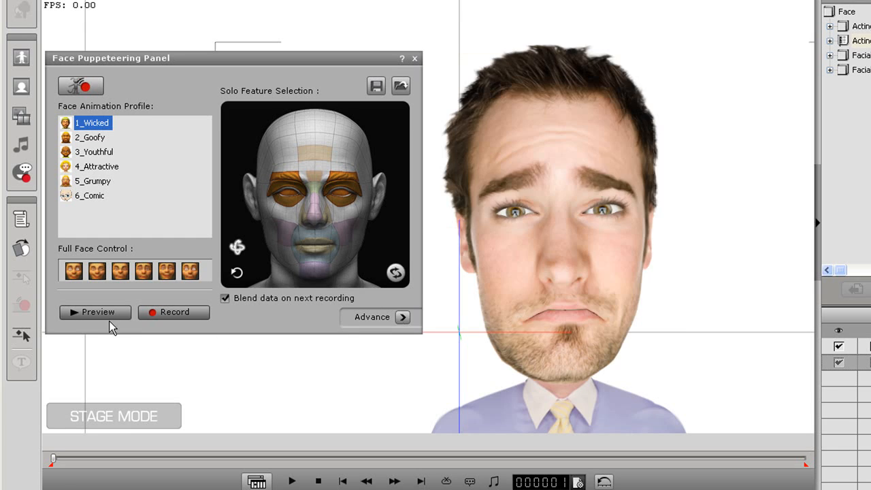
# Preview crying puppeteering, limiting solo features to the mouth and then adding brows and eyes
pyautogui.click(95, 311)
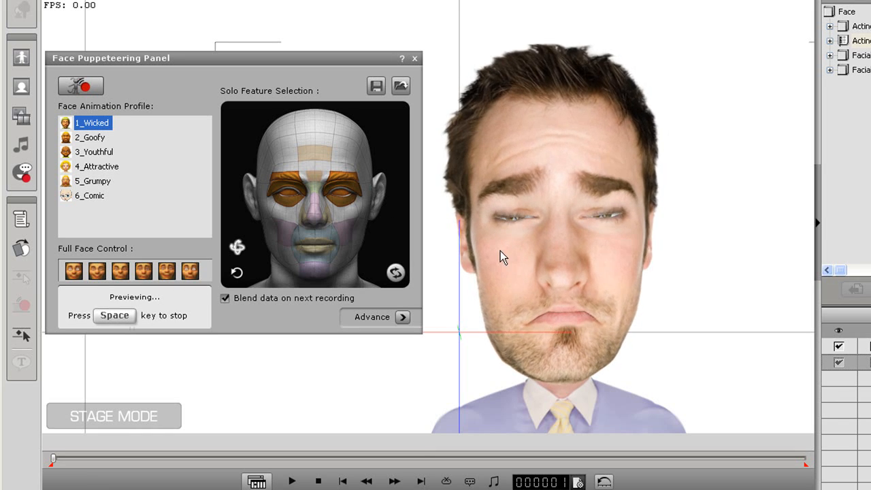
pyautogui.press('space')
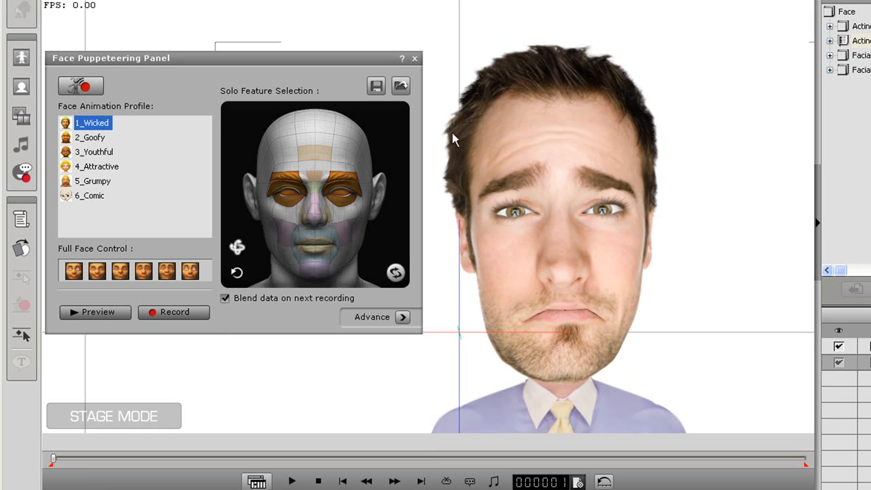
pyautogui.click(316, 273)
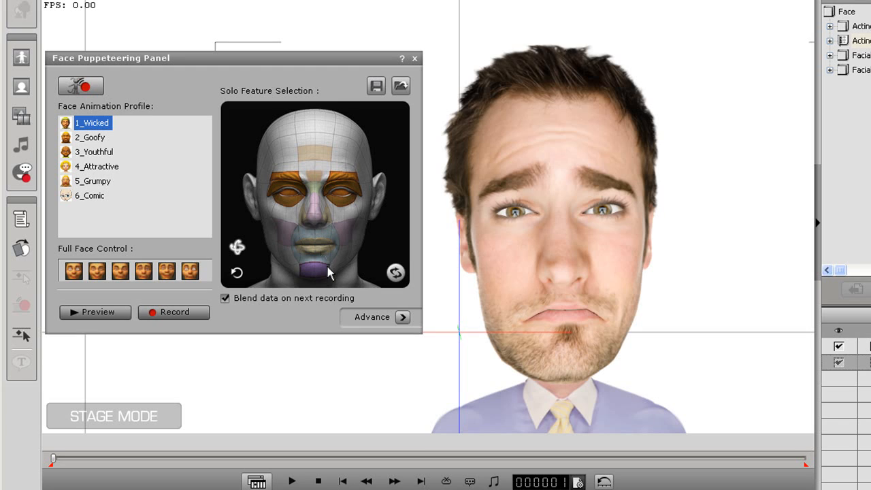
pyautogui.click(95, 312)
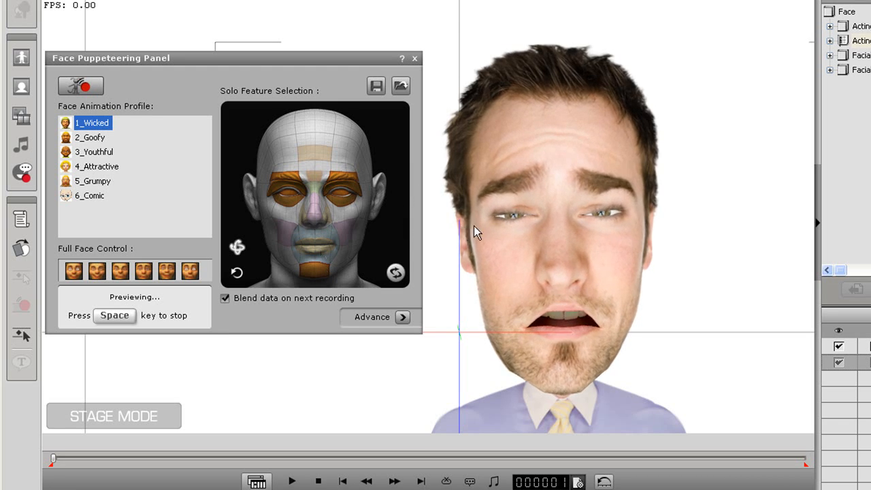
pyautogui.press('space')
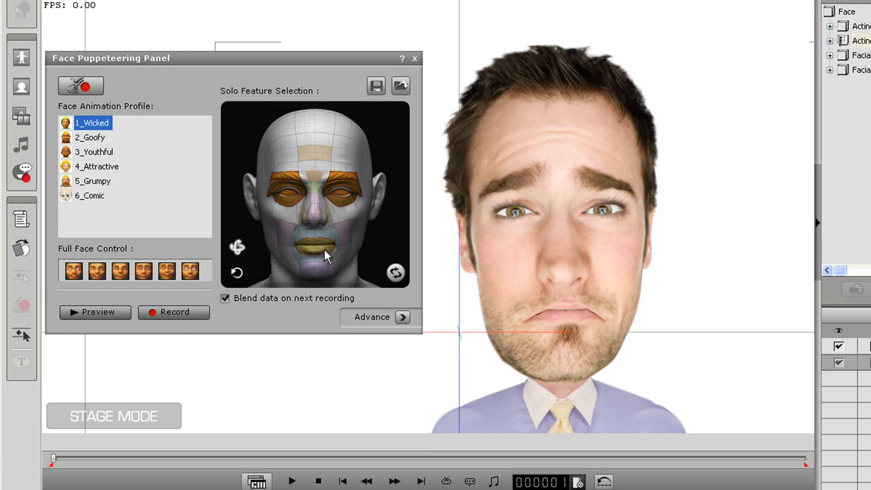
pyautogui.click(96, 312)
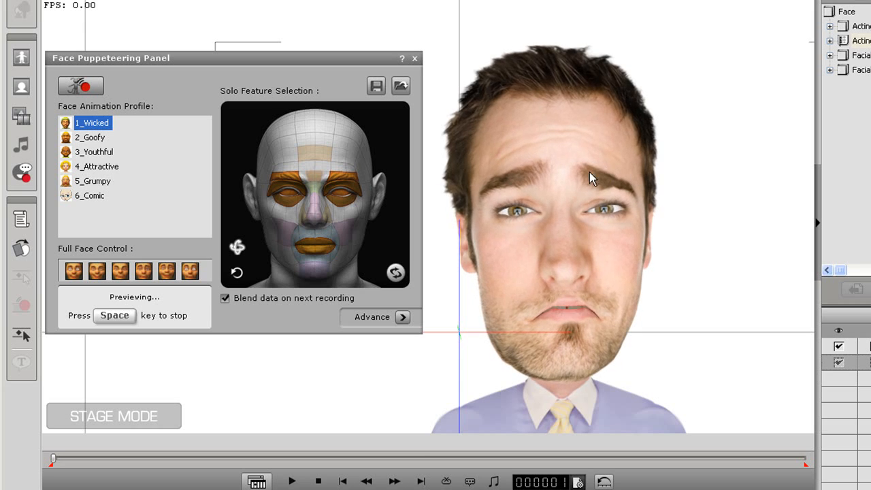
pyautogui.press('space')
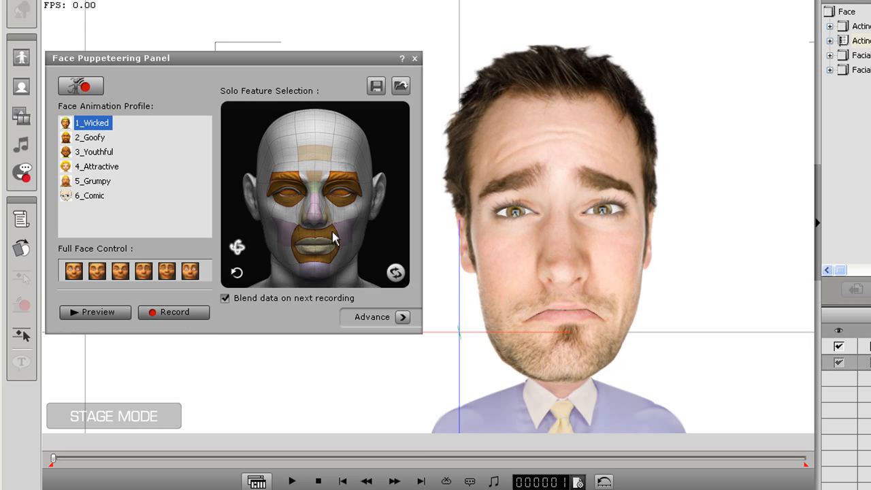
pyautogui.click(95, 311)
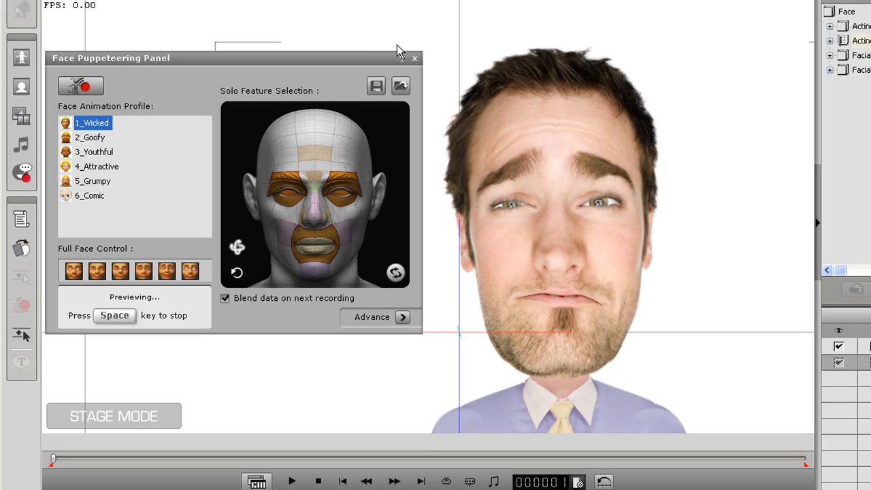
pyautogui.moveTo(659, 89)
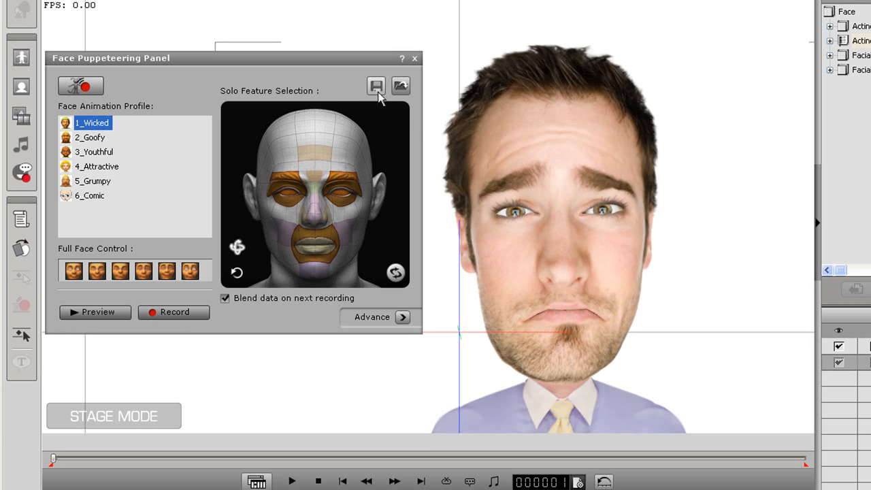
# Save the current face puppeteering settings as a puppet profile
pyautogui.click(376, 86)
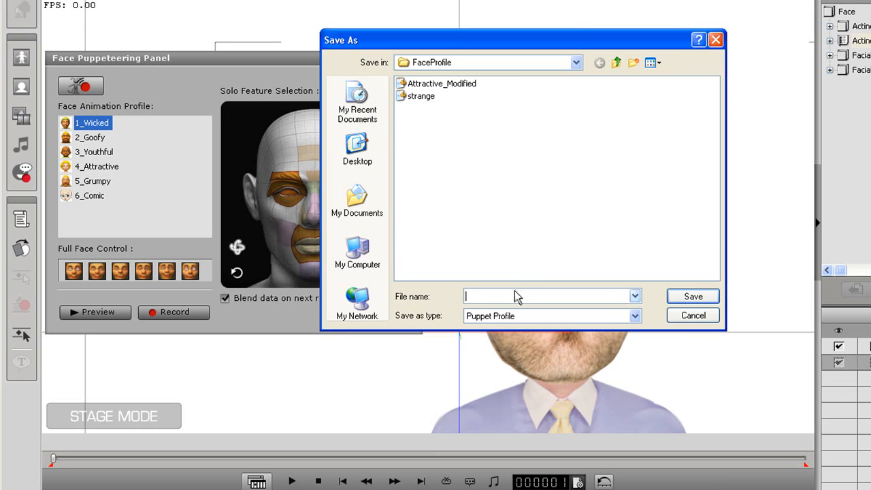
pyautogui.click(691, 316)
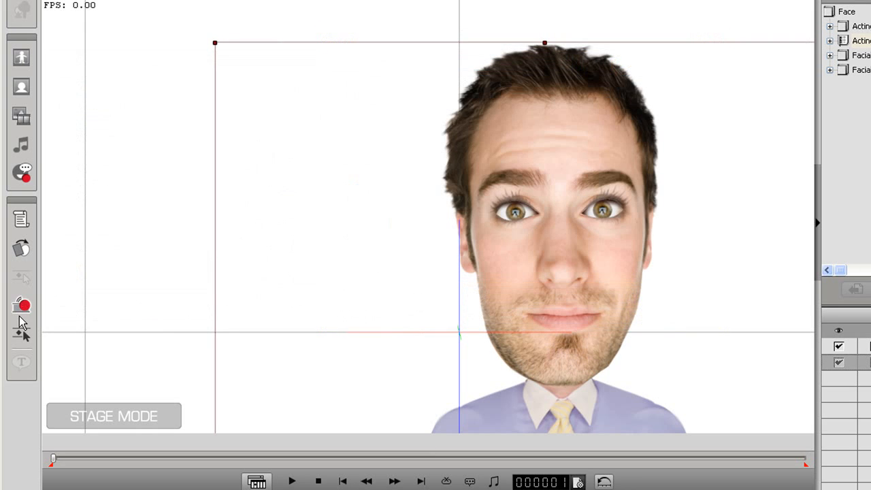
# Apply the custom Depressed expression to the face and close the expression editor
pyautogui.click(22, 305)
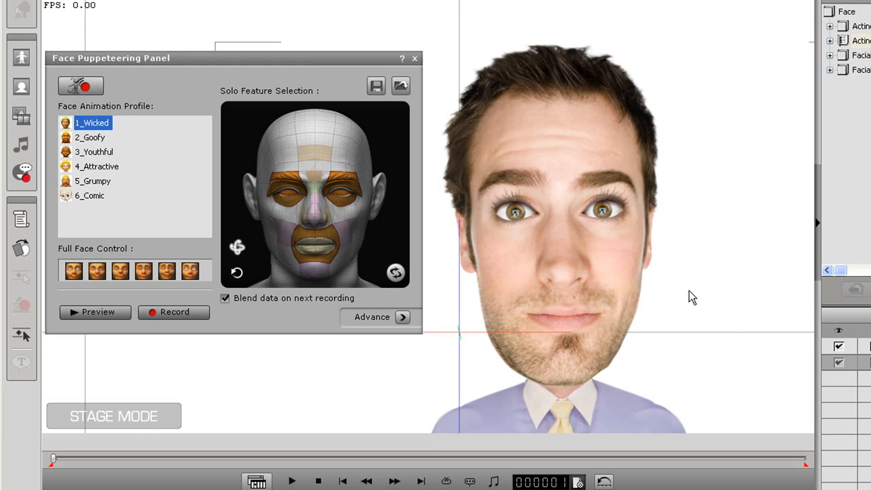
pyautogui.moveTo(22, 299)
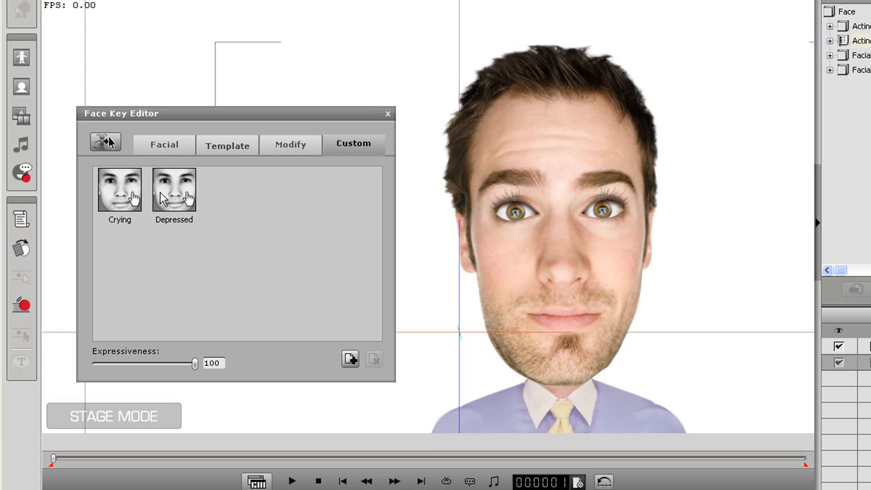
pyautogui.click(174, 189)
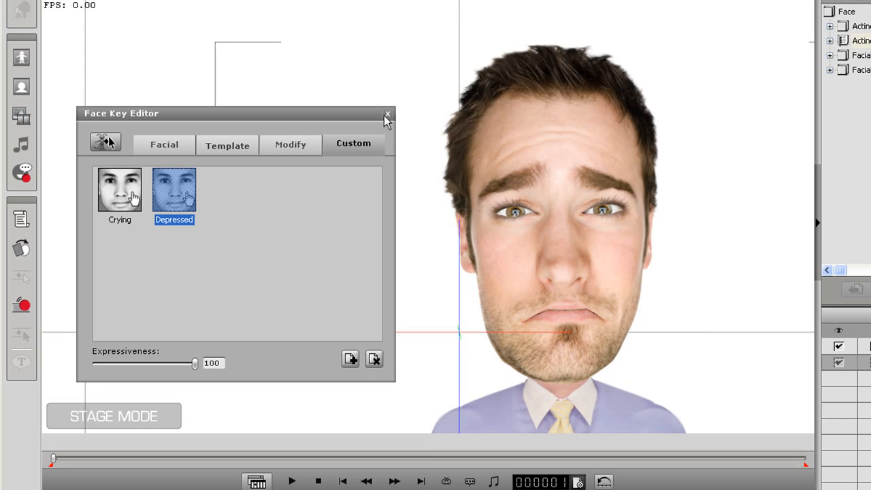
pyautogui.click(388, 114)
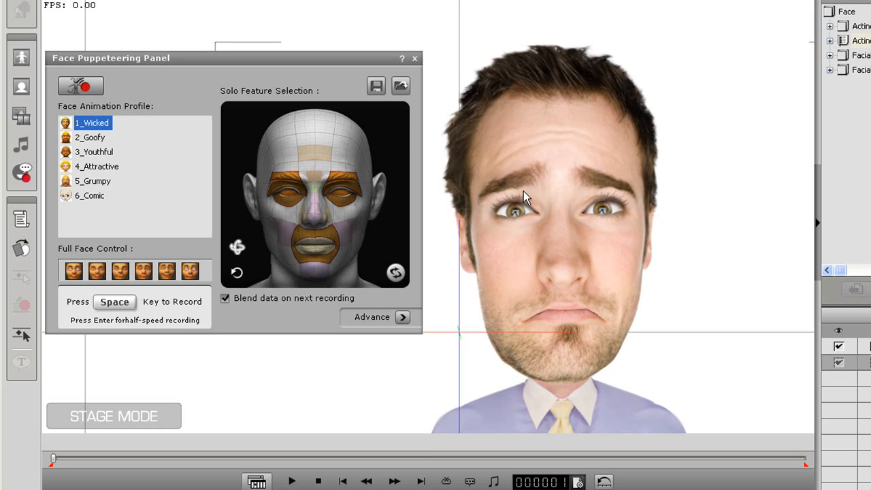
# Record a depressed-face puppeteering performance with Space and play it back on stage
pyautogui.press('space')
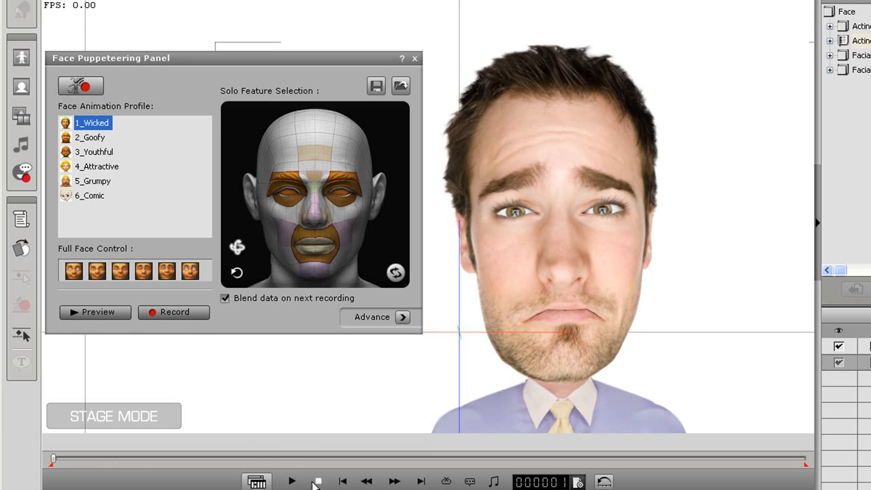
pyautogui.click(414, 58)
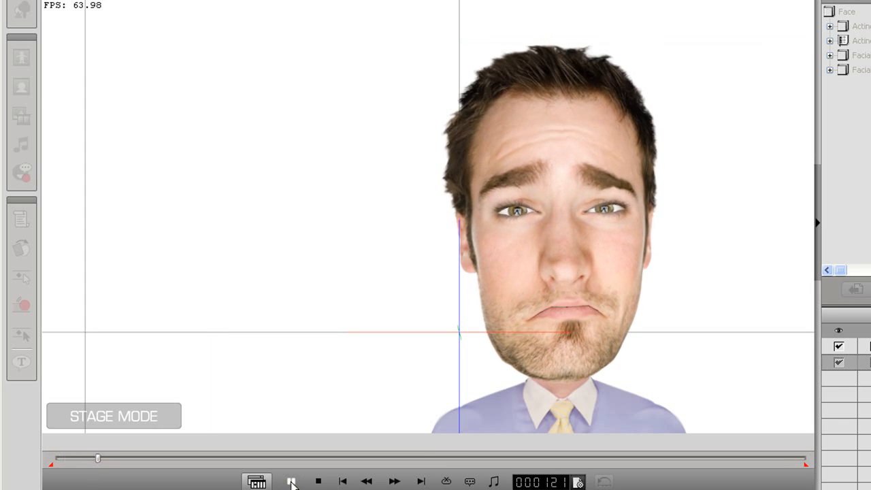
pyautogui.click(395, 482)
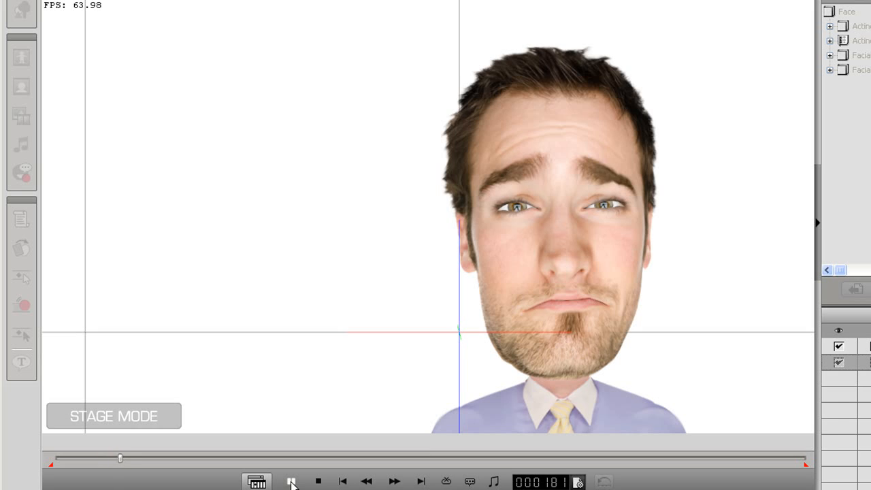